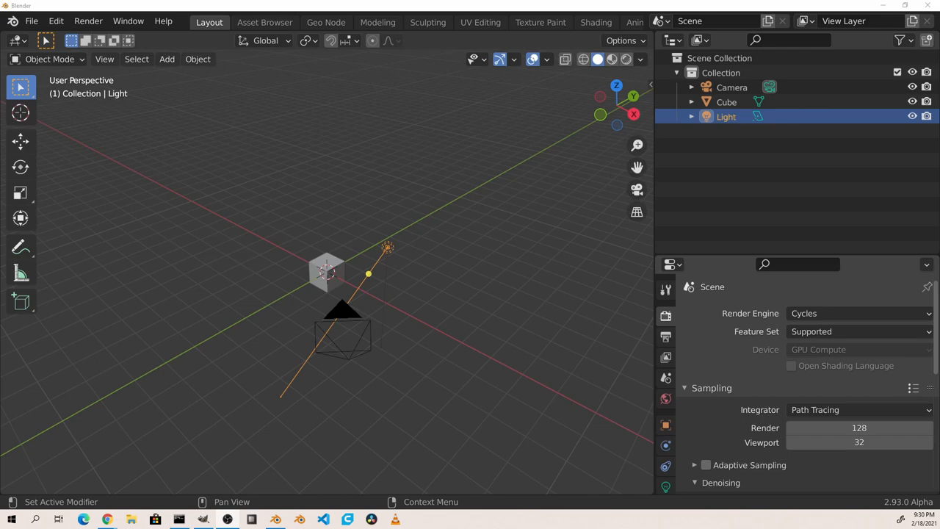
Review the Outliner display modes, keep View Layer, and select the Collection row
{"action": "left_click", "coordinate": [696, 41]}
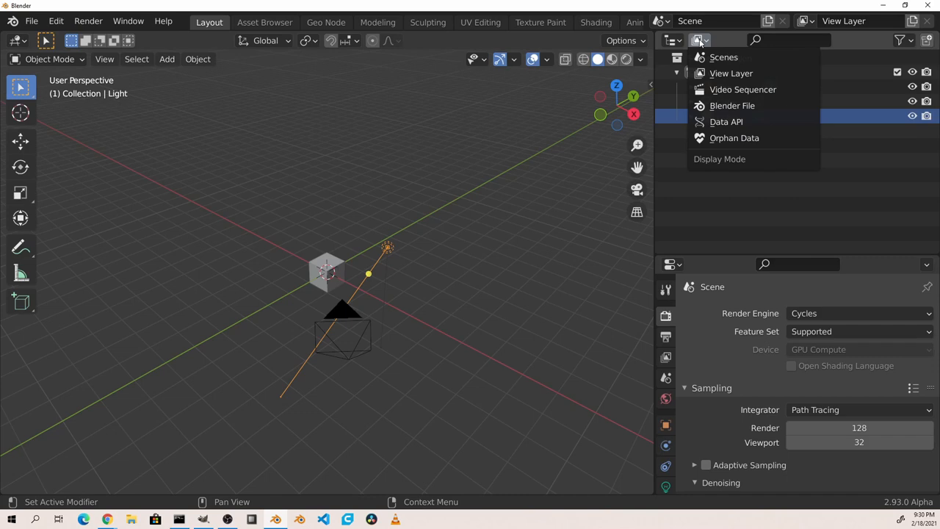
{"action": "left_click", "coordinate": [732, 73]}
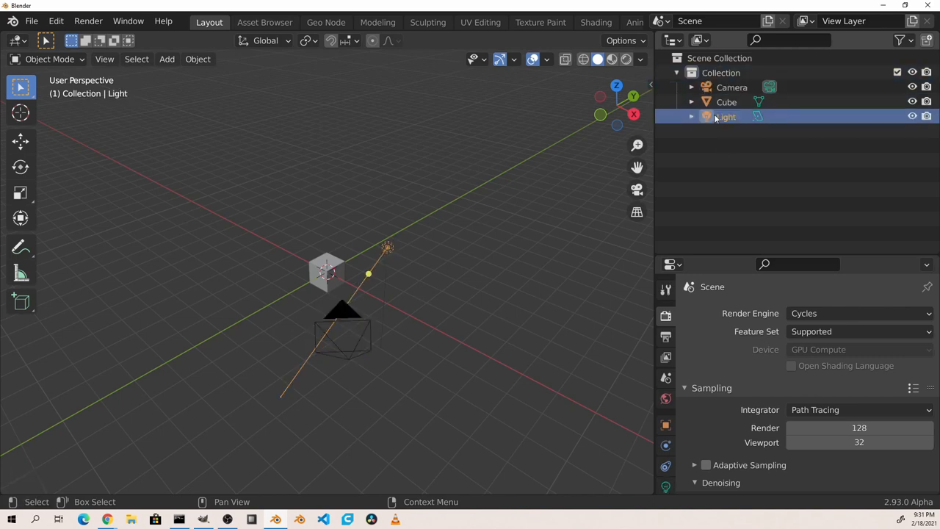
{"action": "left_click", "coordinate": [720, 73]}
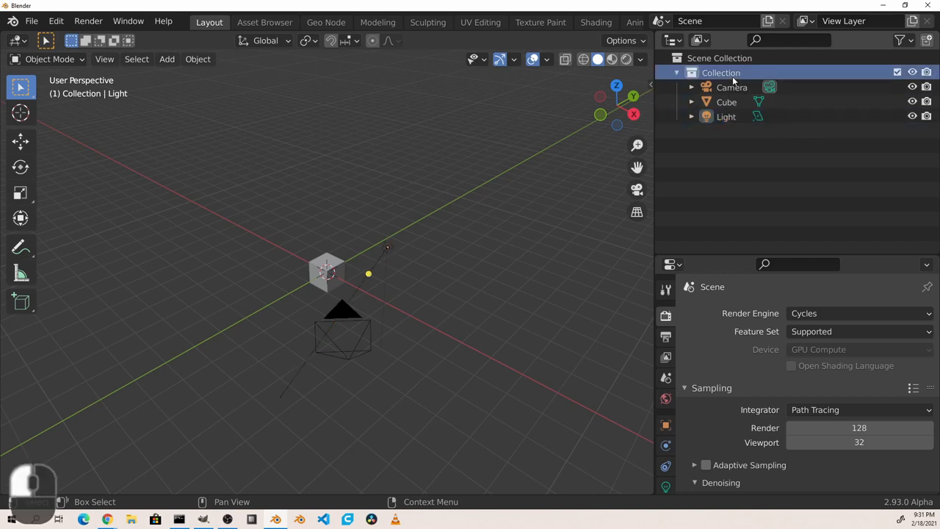
Expand Camera and Cube to inspect their data and Material, select Scene Collection, then collapse the rows
{"action": "left_click", "coordinate": [731, 87]}
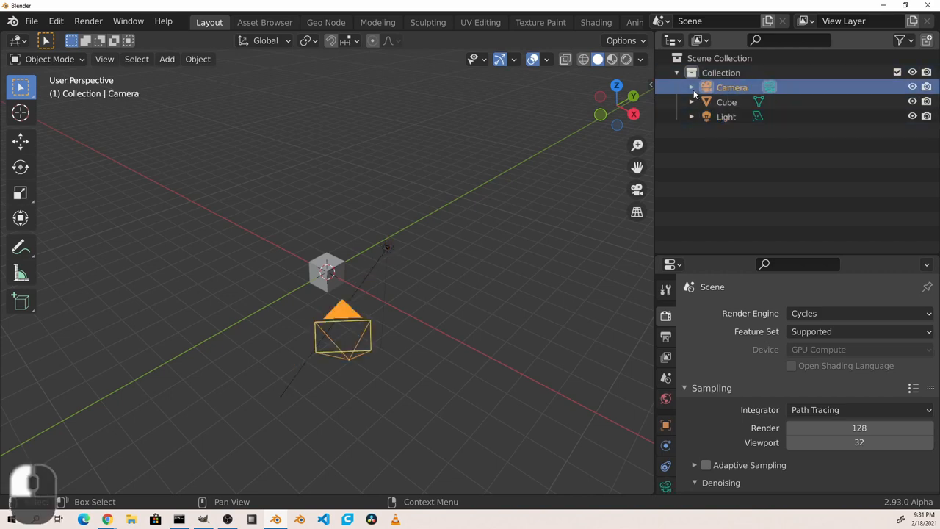
{"action": "left_click", "coordinate": [690, 88]}
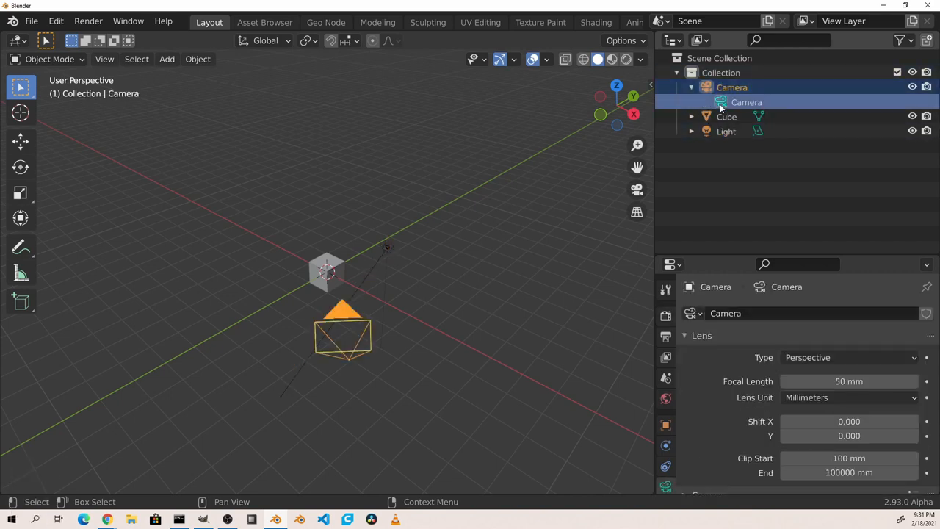
{"action": "left_click", "coordinate": [690, 118]}
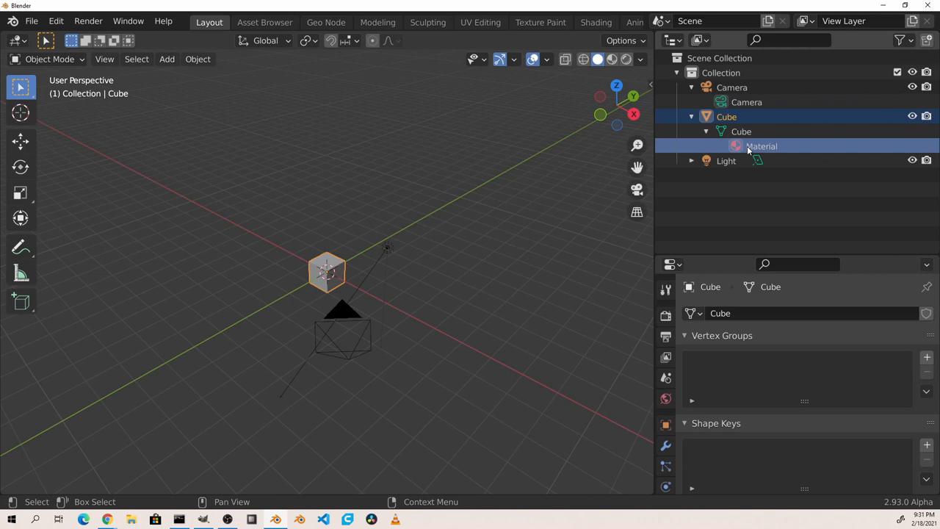
{"action": "left_click", "coordinate": [726, 59]}
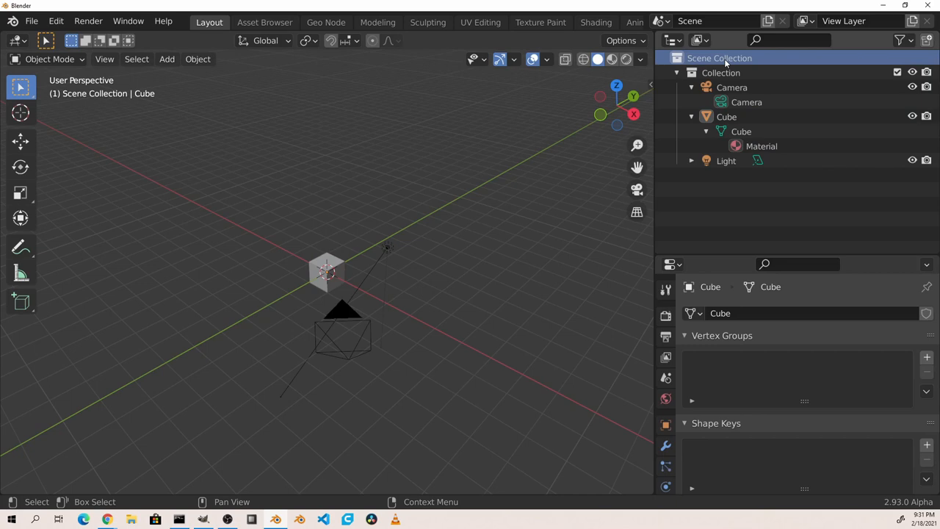
{"action": "left_click", "coordinate": [721, 74]}
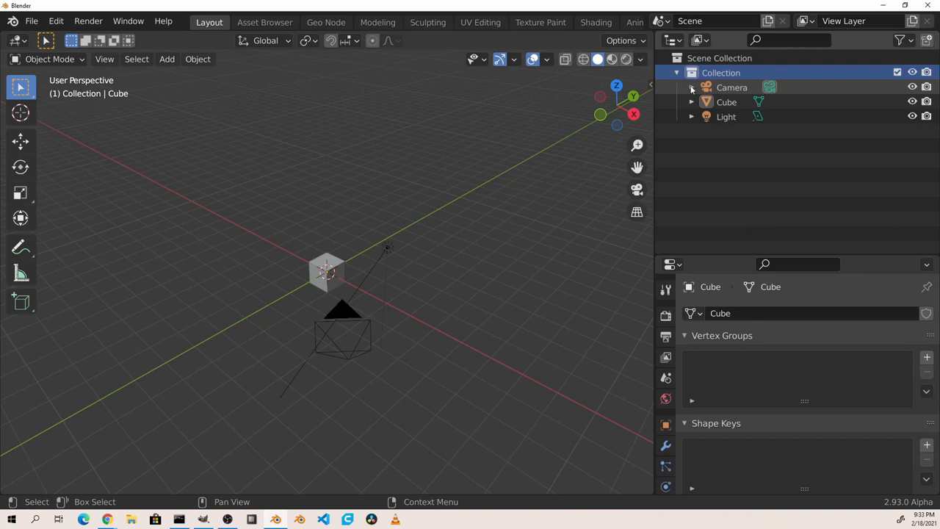
Expand Camera, Cube and Light to show their data, then make the Camera the active object
{"action": "left_click", "coordinate": [690, 89]}
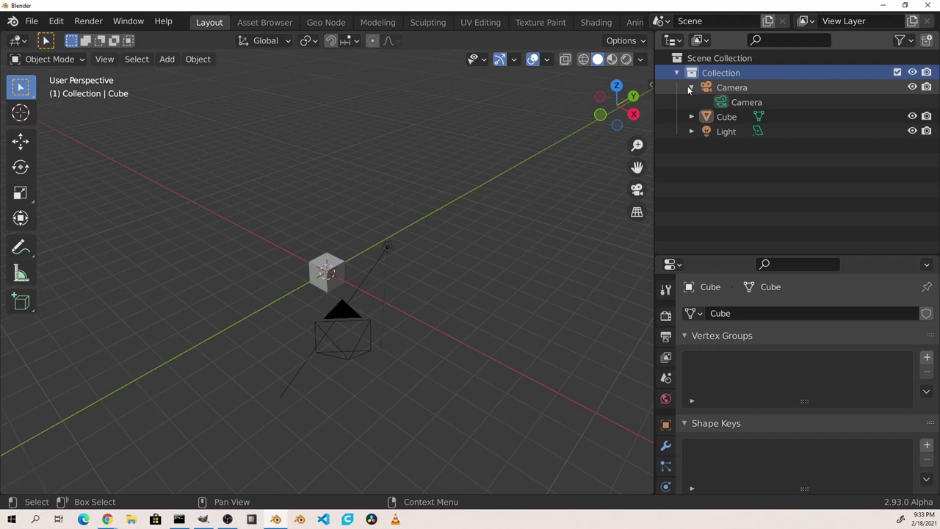
{"action": "left_click", "coordinate": [690, 89]}
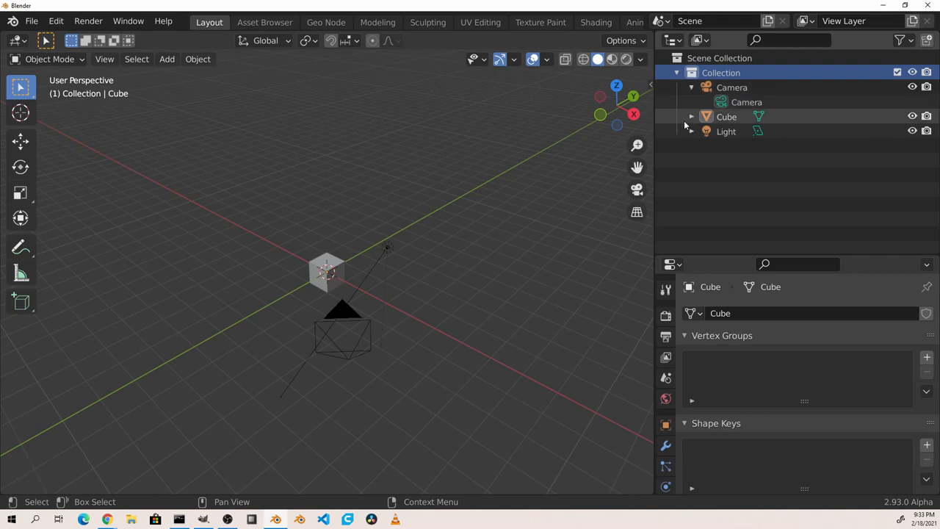
{"action": "left_click", "coordinate": [692, 117]}
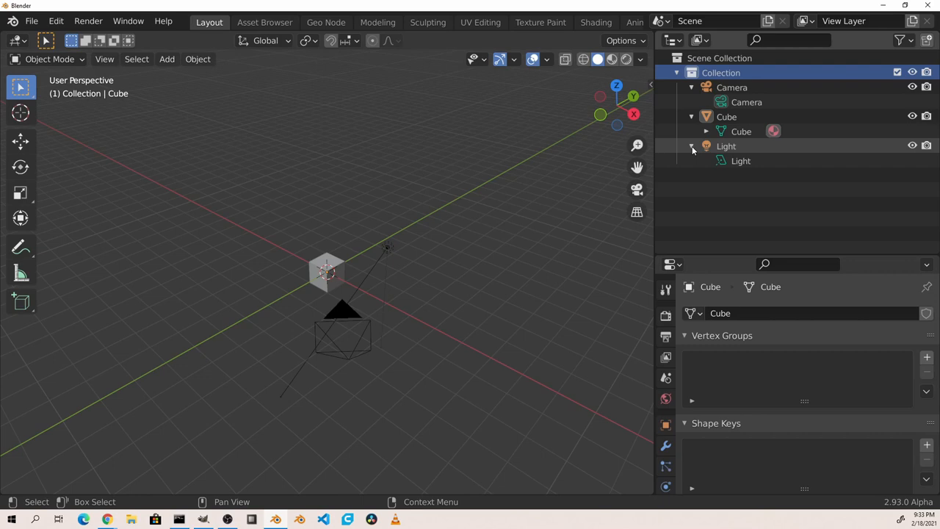
{"action": "left_click", "coordinate": [692, 146]}
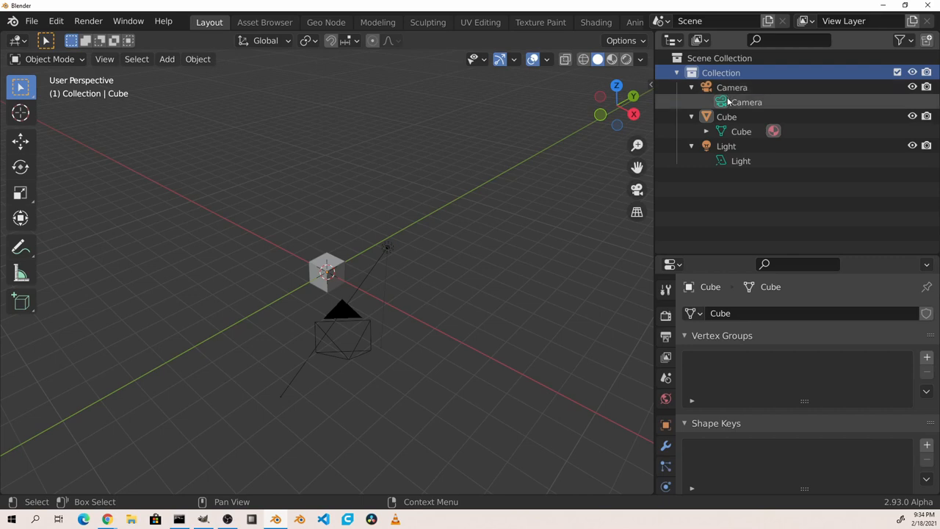
{"action": "left_click", "coordinate": [731, 89]}
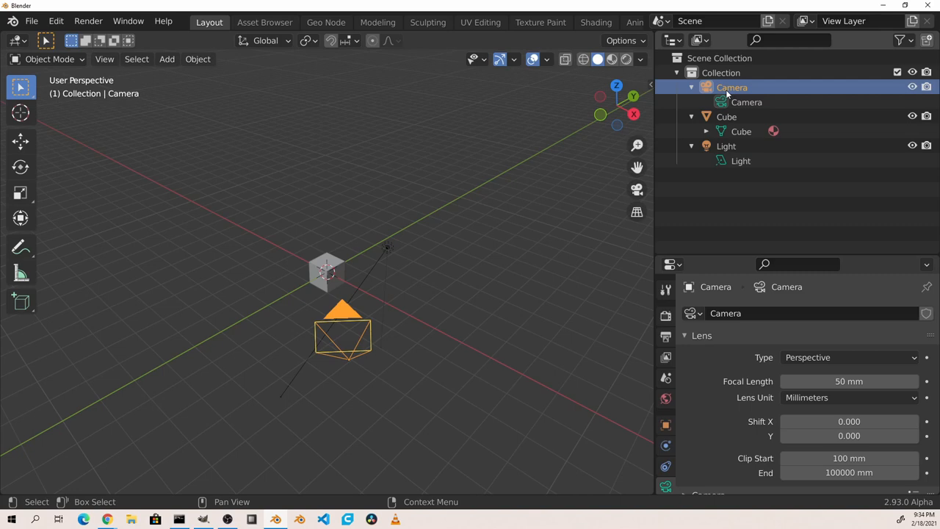
{"action": "mouse_move", "coordinate": [691, 275]}
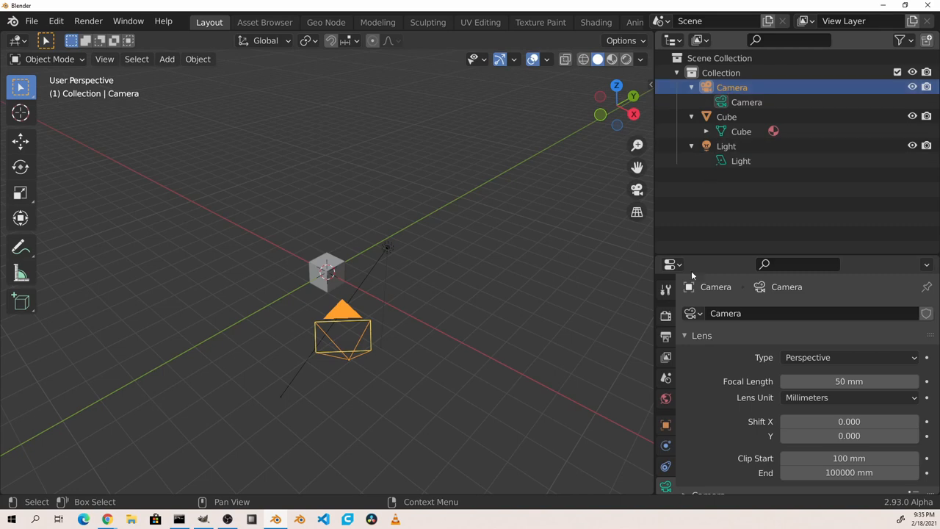
Show the Cube's Object transform properties and expand its mesh to reveal the Material
{"action": "left_click", "coordinate": [665, 424]}
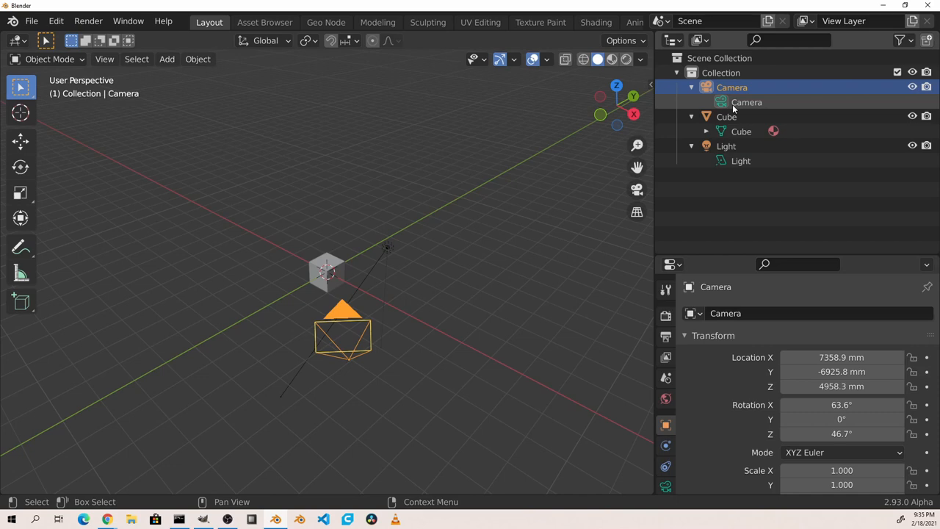
{"action": "left_click", "coordinate": [725, 116]}
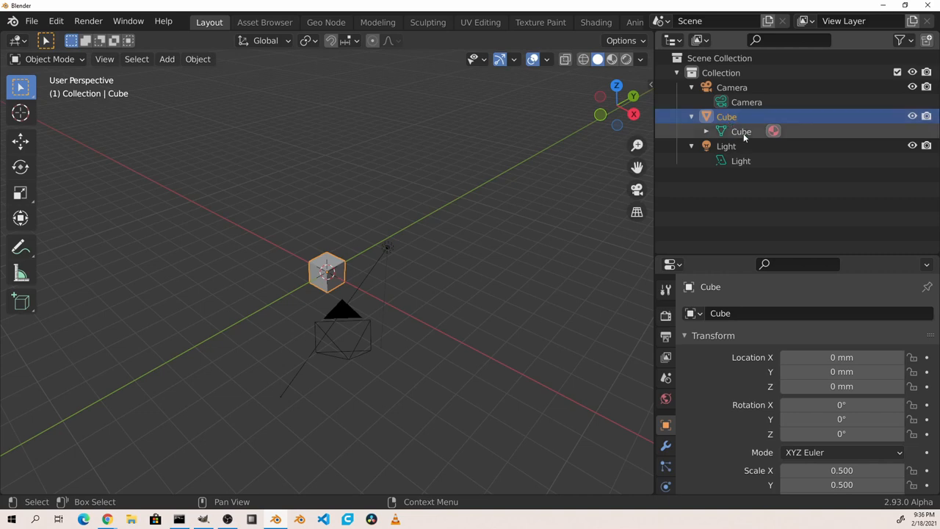
{"action": "left_click", "coordinate": [741, 133]}
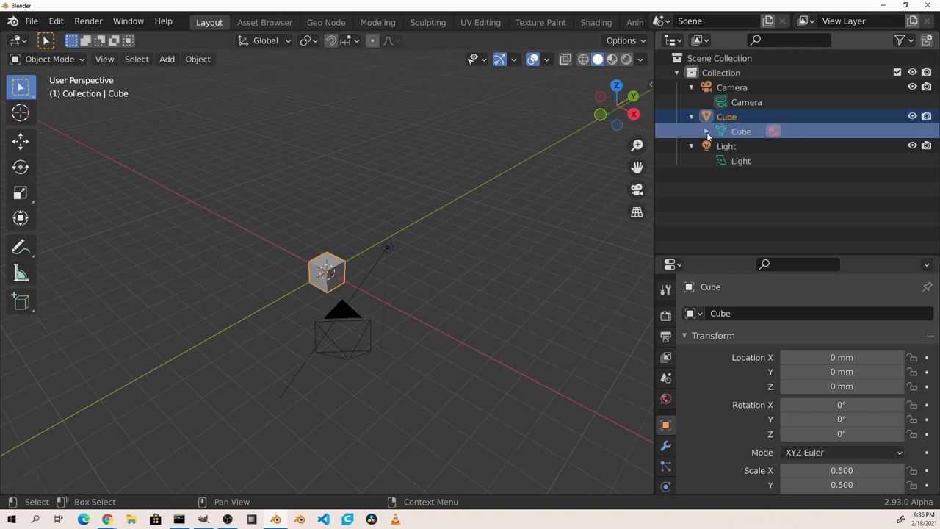
{"action": "left_click", "coordinate": [706, 132]}
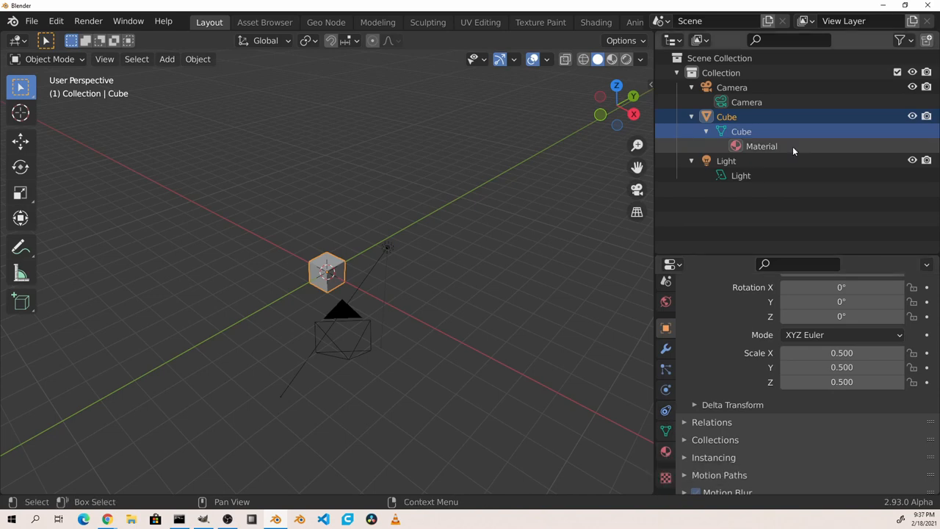
{"action": "mouse_move", "coordinate": [777, 145]}
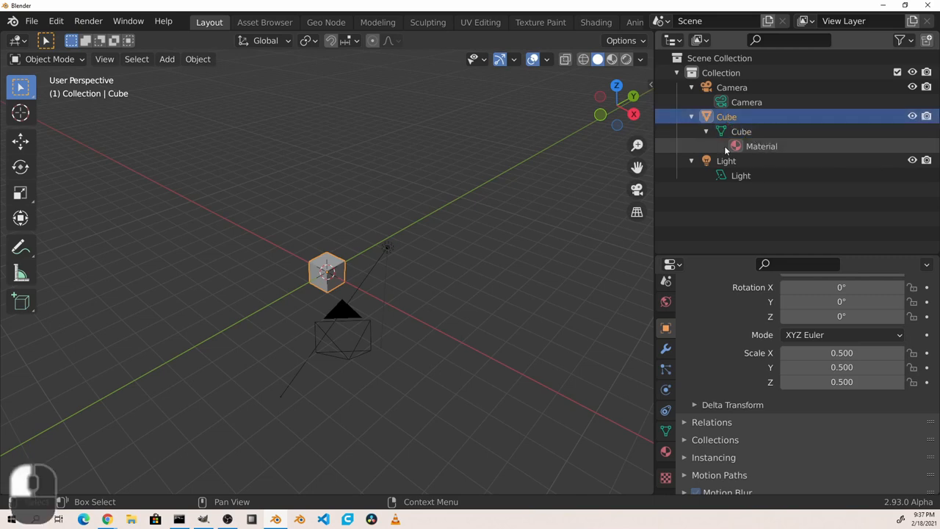
Alternate between Camera and Cube, then show the Cube's Principled BSDF material settings
{"action": "left_click", "coordinate": [731, 88]}
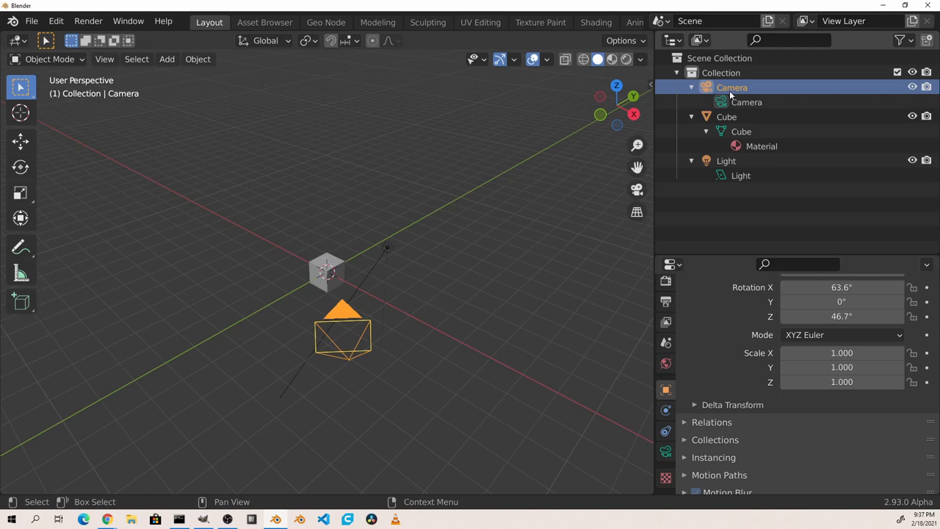
{"action": "left_click", "coordinate": [725, 118]}
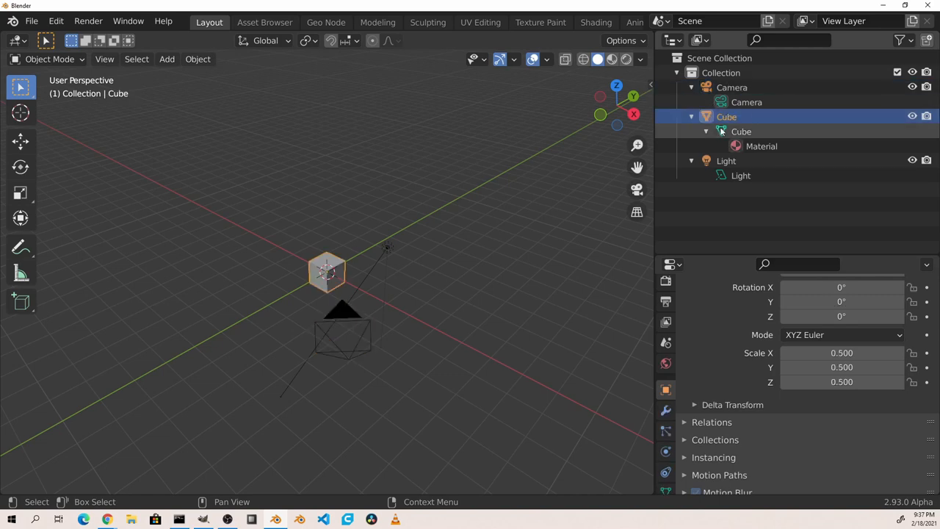
{"action": "left_click", "coordinate": [731, 88]}
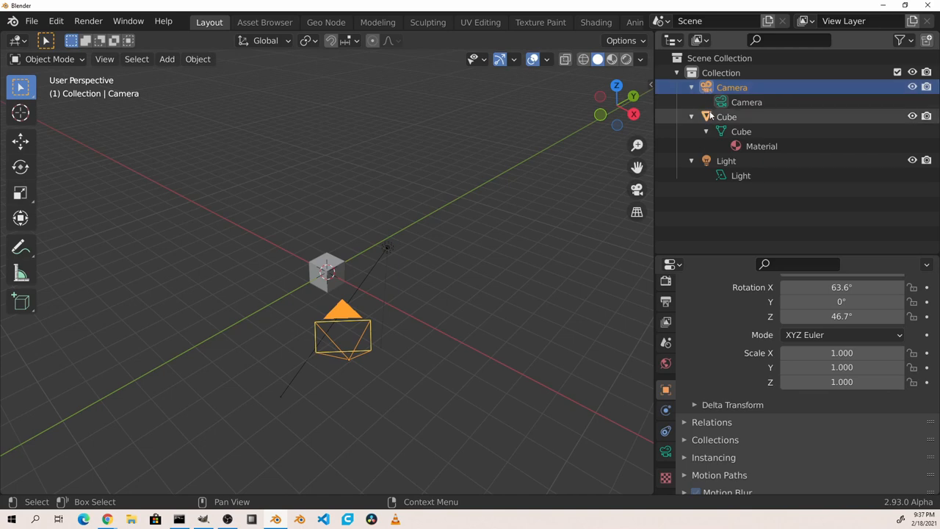
{"action": "left_click", "coordinate": [725, 118]}
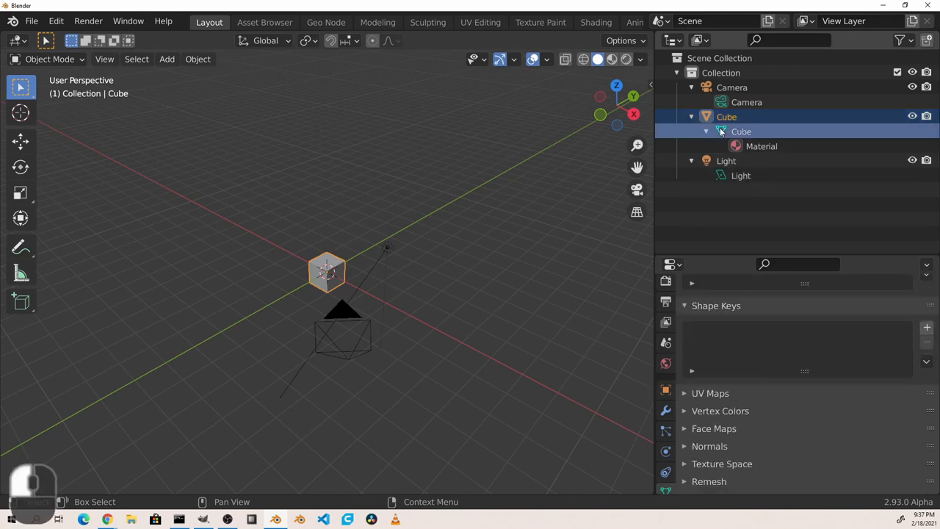
{"action": "mouse_move", "coordinate": [664, 491]}
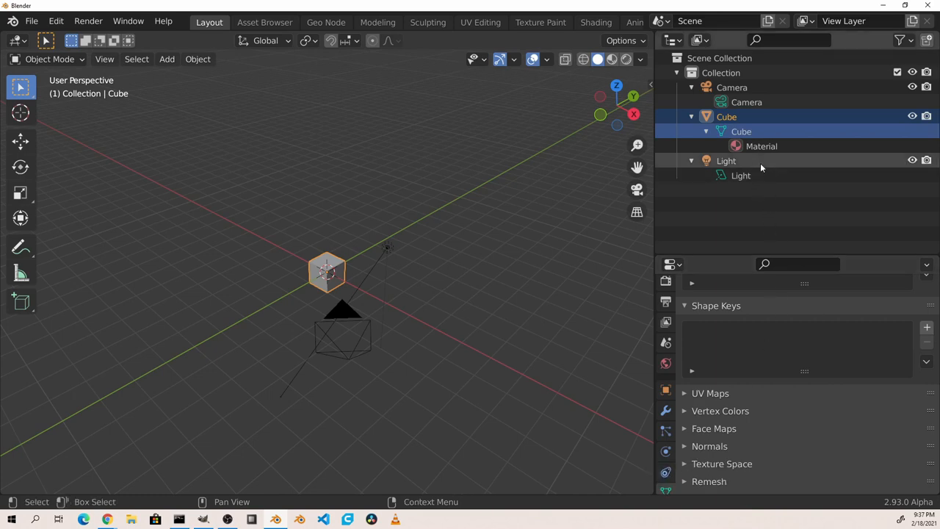
{"action": "left_click", "coordinate": [760, 147]}
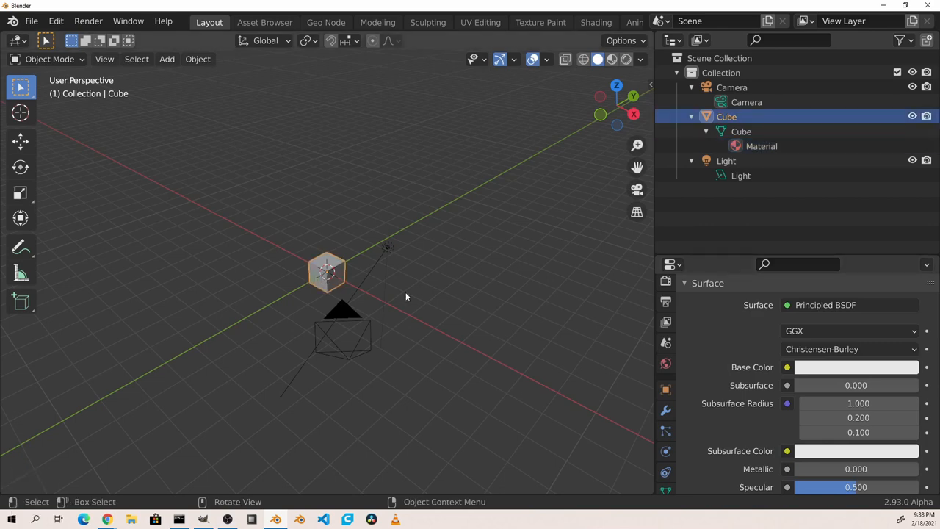
Add Subdivision, Solidify and Mirror modifiers to the Cube and show its constraint settings
{"action": "left_click", "coordinate": [665, 410]}
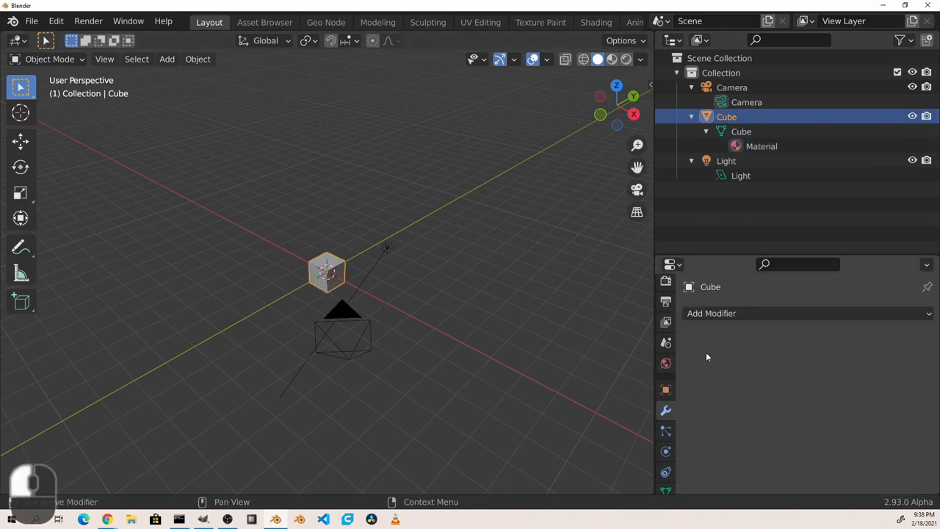
{"action": "left_click", "coordinate": [807, 312]}
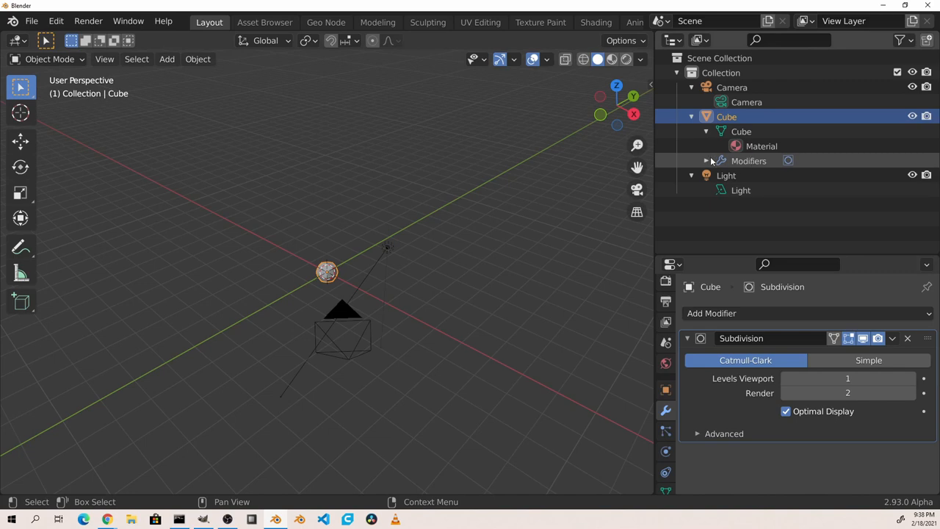
{"action": "left_click", "coordinate": [707, 160]}
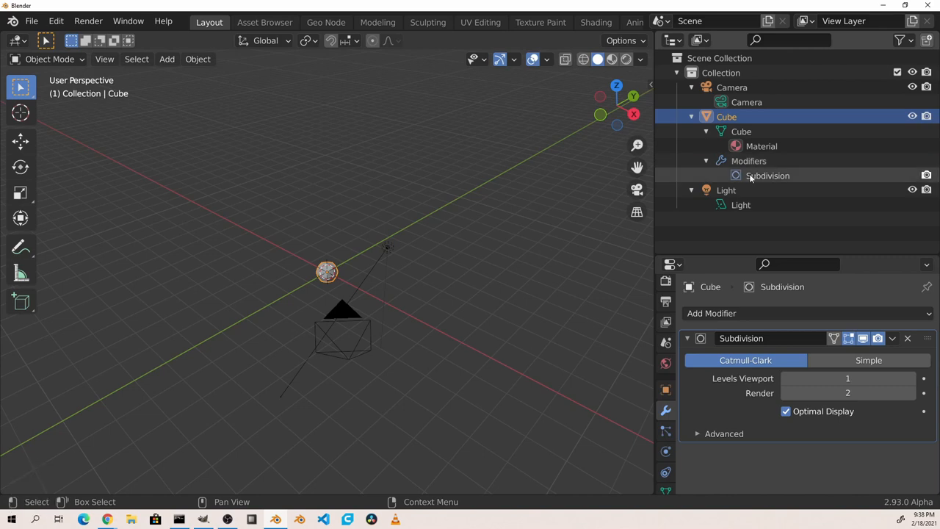
{"action": "left_click", "coordinate": [711, 313]}
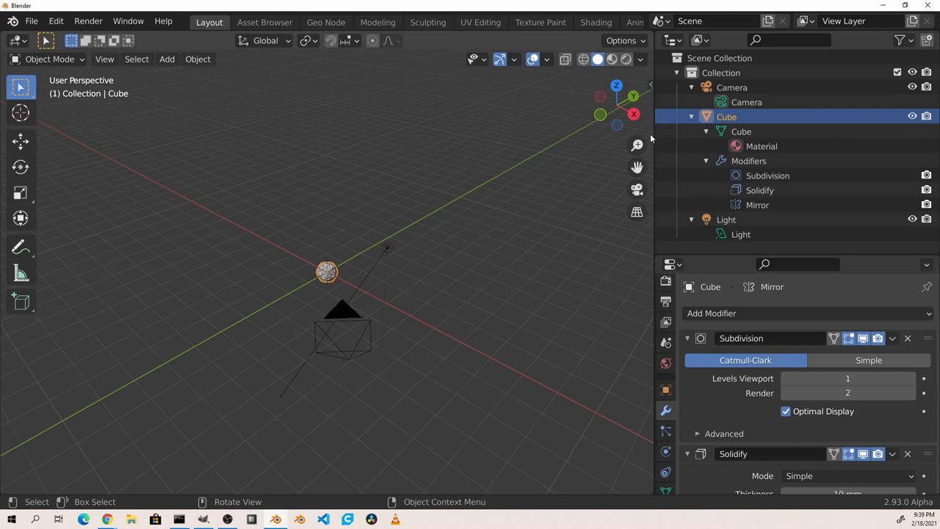
{"action": "left_click", "coordinate": [767, 175]}
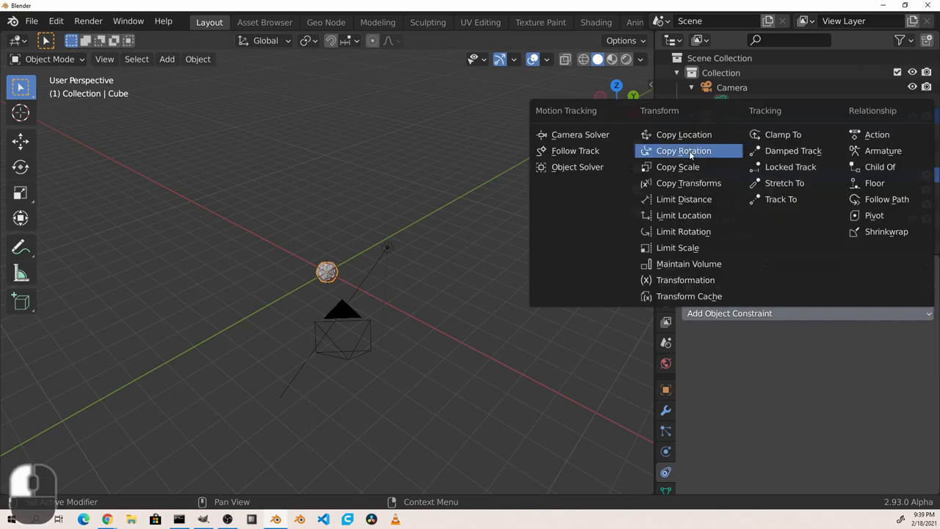
Give the Cube a Copy Location constraint and delete its Subdivision modifier from the Outliner
{"action": "left_click", "coordinate": [681, 134]}
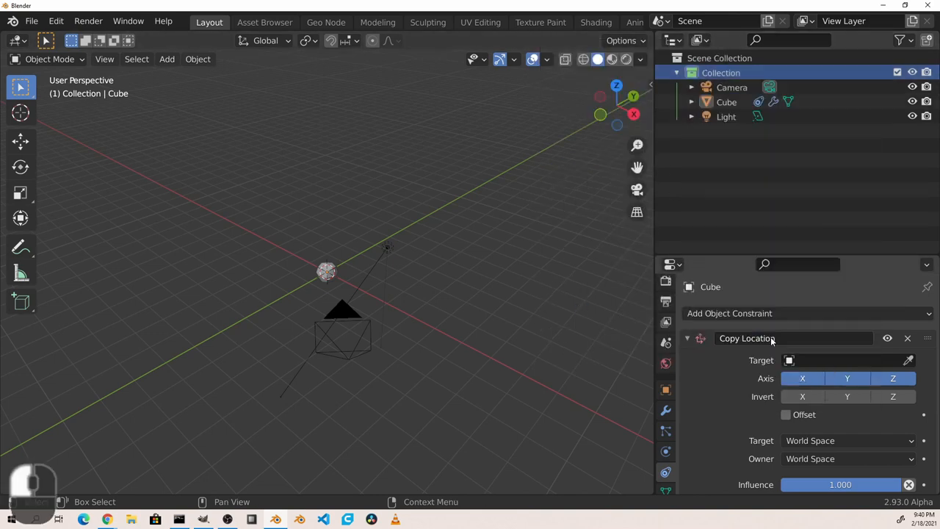
{"action": "mouse_move", "coordinate": [769, 337]}
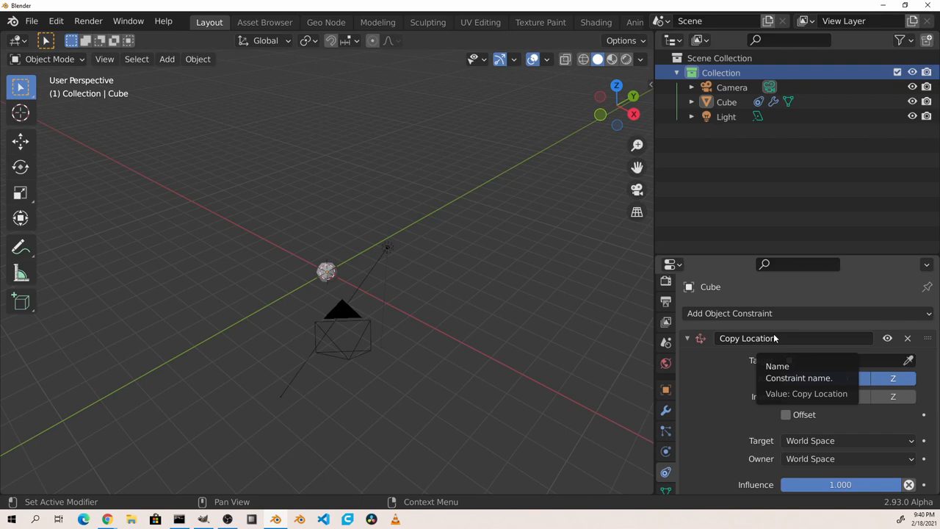
{"action": "left_click", "coordinate": [690, 101]}
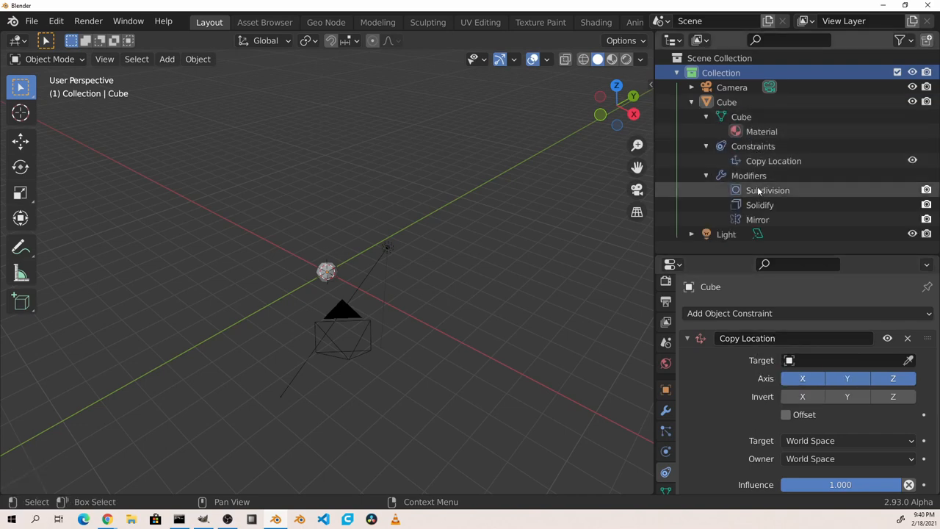
{"action": "right_click", "coordinate": [769, 191]}
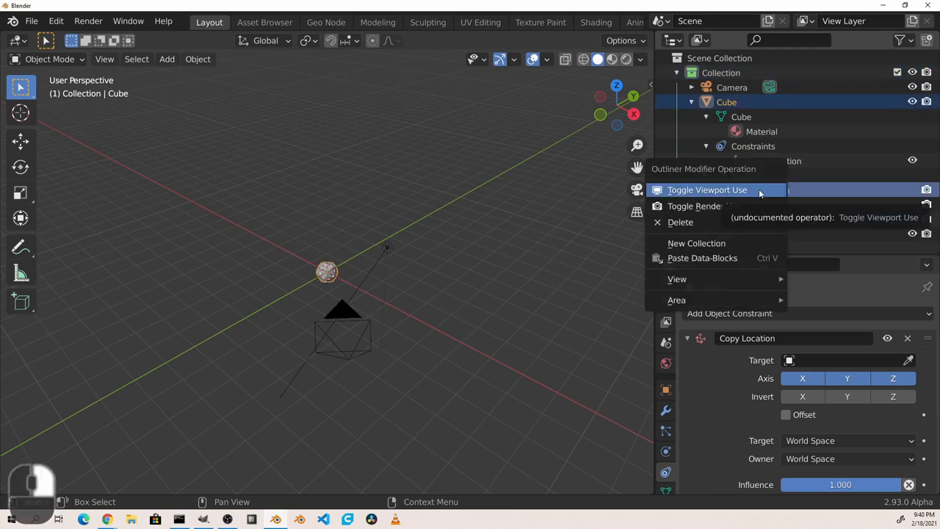
{"action": "mouse_move", "coordinate": [747, 190]}
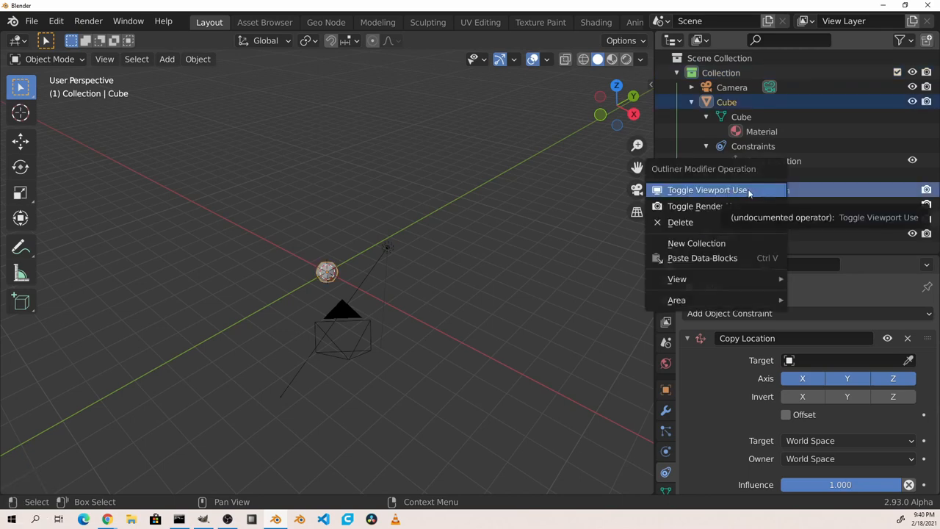
{"action": "mouse_move", "coordinate": [738, 221]}
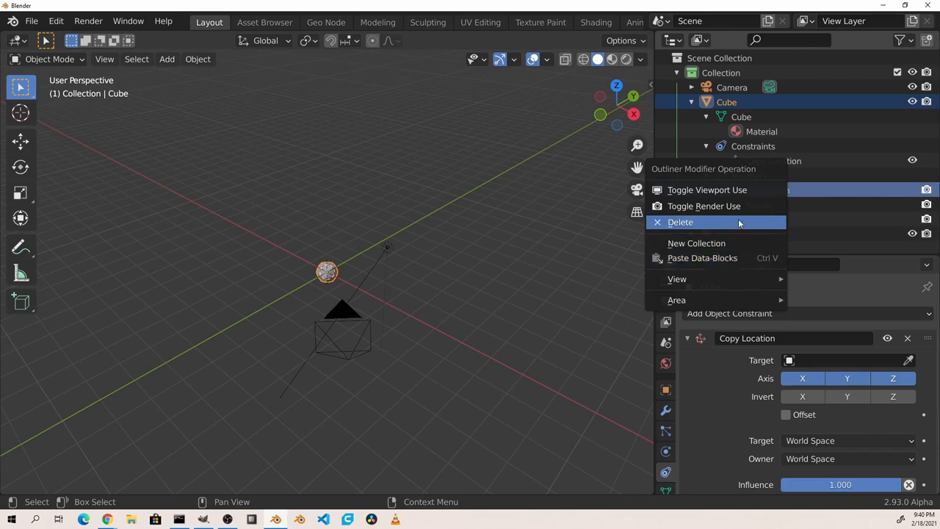
{"action": "left_click", "coordinate": [679, 222]}
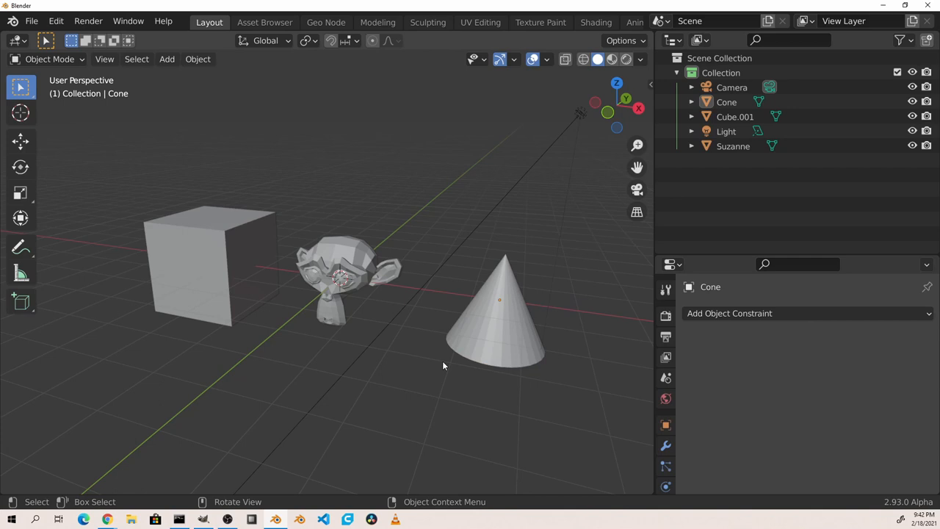
{"action": "mouse_move", "coordinate": [398, 314]}
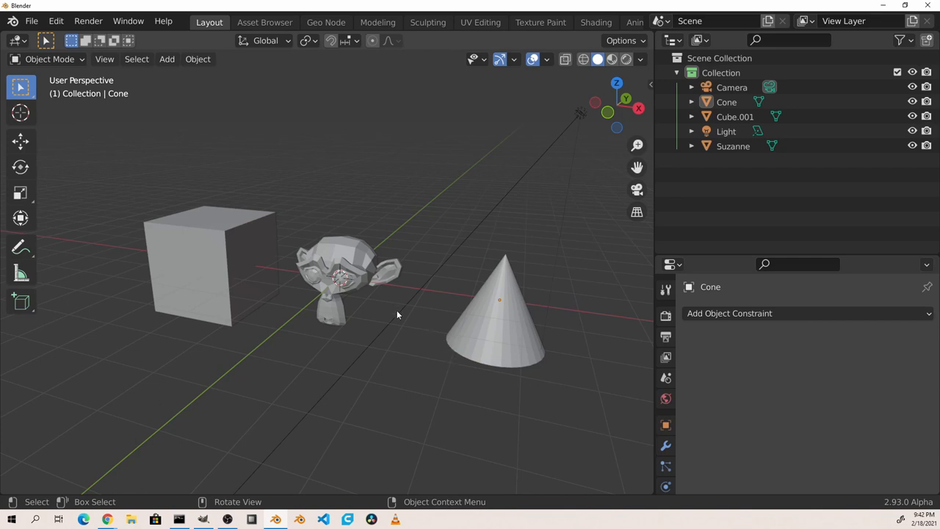
{"action": "mouse_move", "coordinate": [502, 279]}
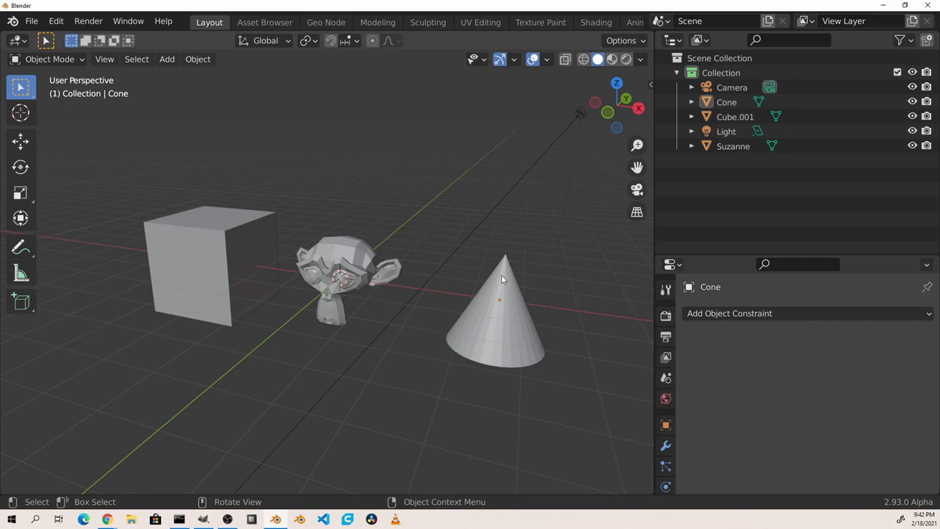
{"action": "mouse_move", "coordinate": [361, 247]}
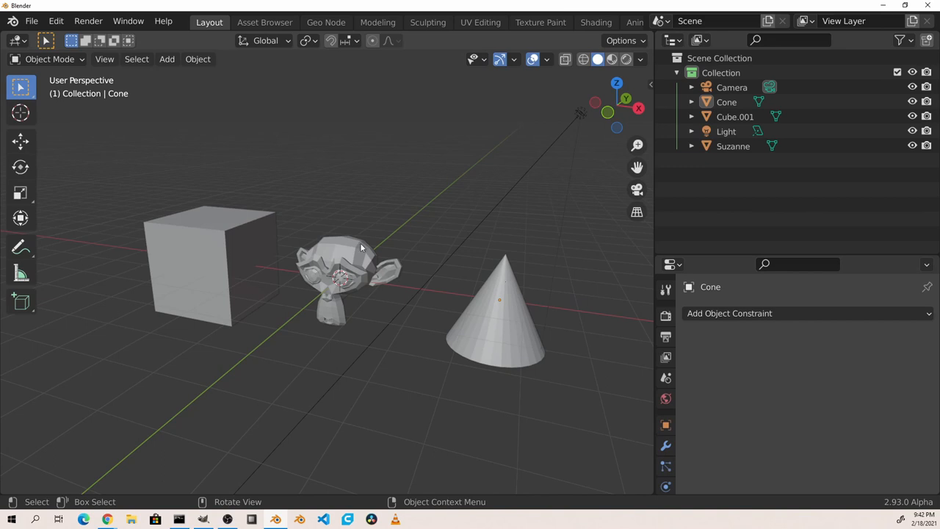
{"action": "mouse_move", "coordinate": [355, 258]}
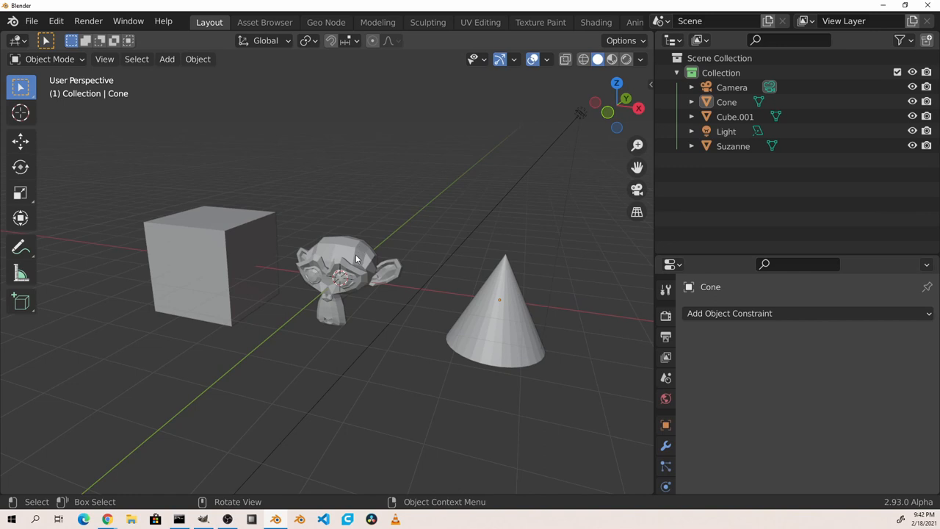
Parent Suzanne to Cube.001 with Ctrl+P Object and expand Cube.001 to show the child
{"action": "left_click", "coordinate": [355, 258]}
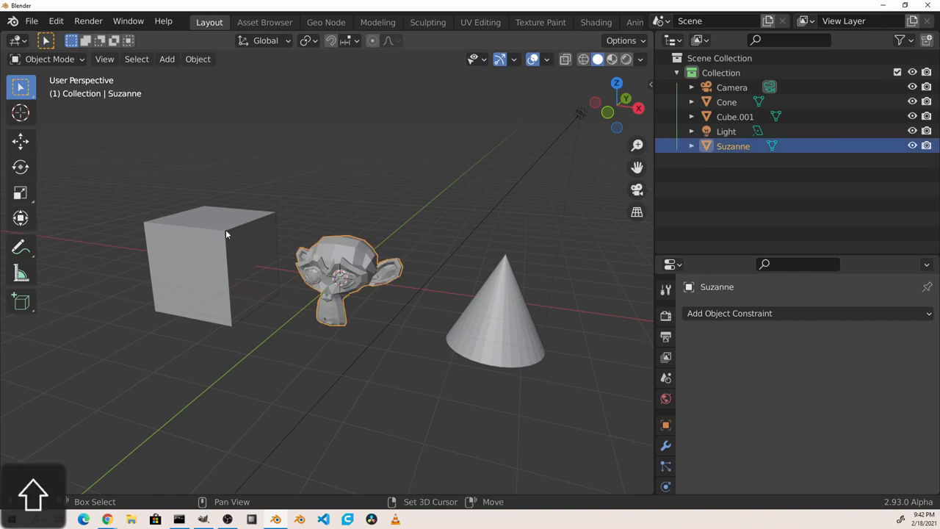
{"action": "left_click", "coordinate": [223, 235]}
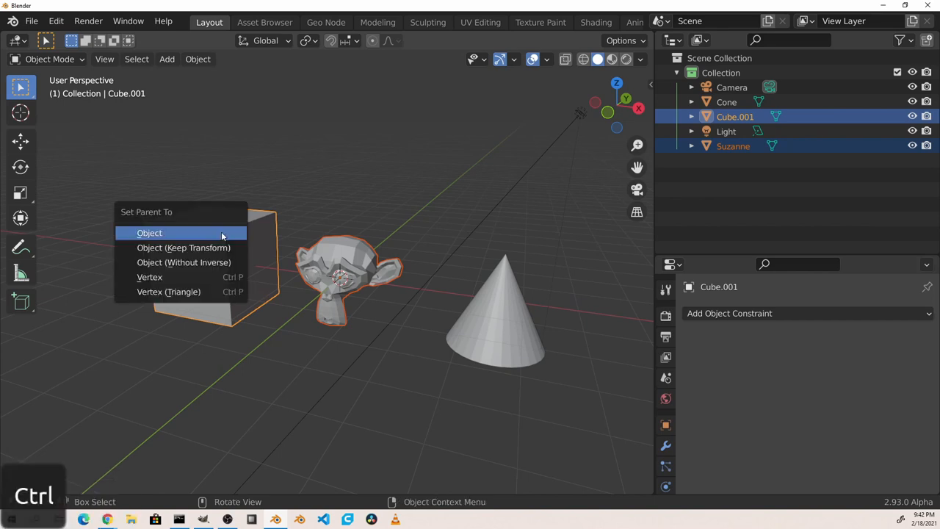
{"action": "left_click", "coordinate": [150, 232]}
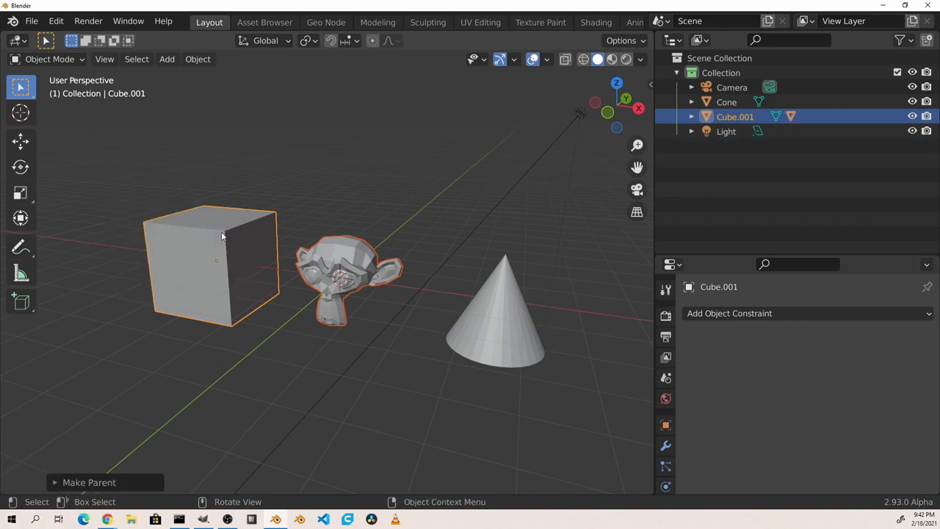
{"action": "mouse_move", "coordinate": [638, 245]}
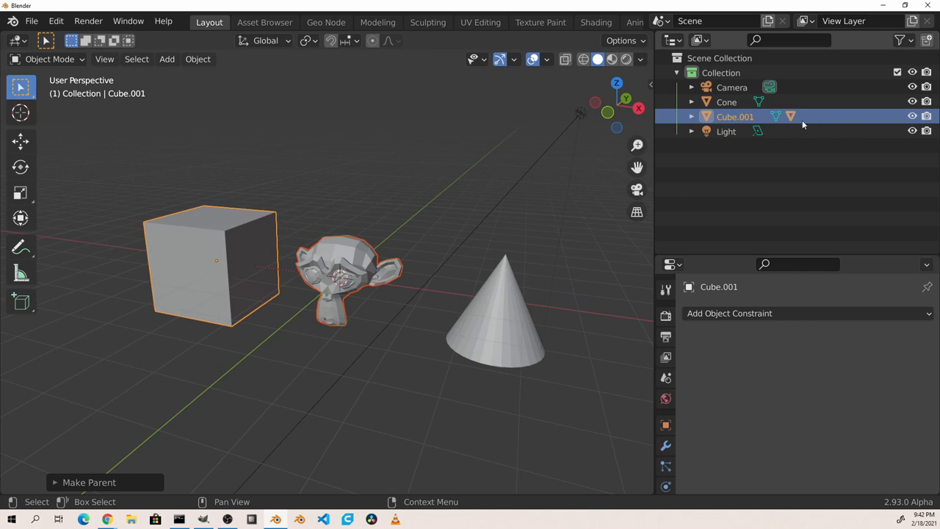
{"action": "left_click", "coordinate": [690, 117]}
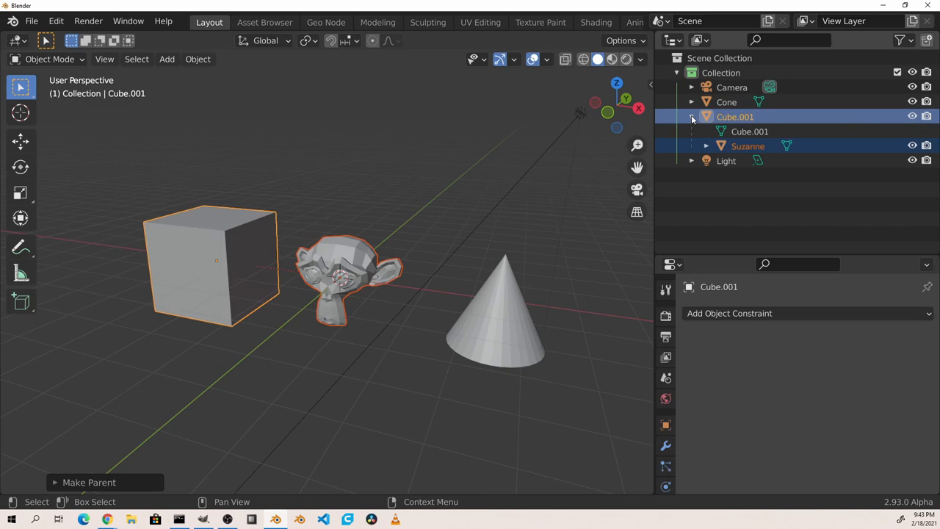
{"action": "left_click", "coordinate": [726, 102]}
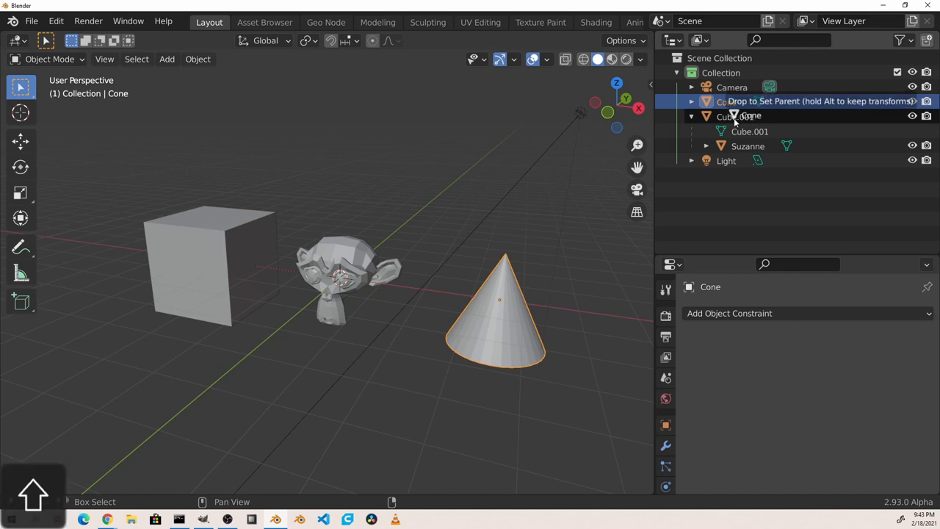
Drag Cone and Suzanne onto Cube.001 in the Outliner so both become its children
{"action": "left_click_drag", "start_coordinate": [735, 100], "coordinate": [734, 117]}
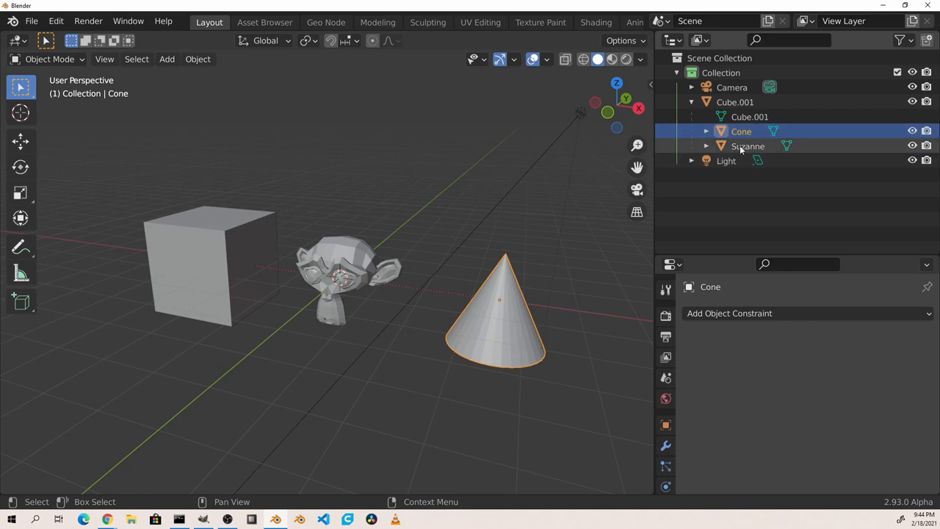
{"action": "left_click", "coordinate": [746, 146]}
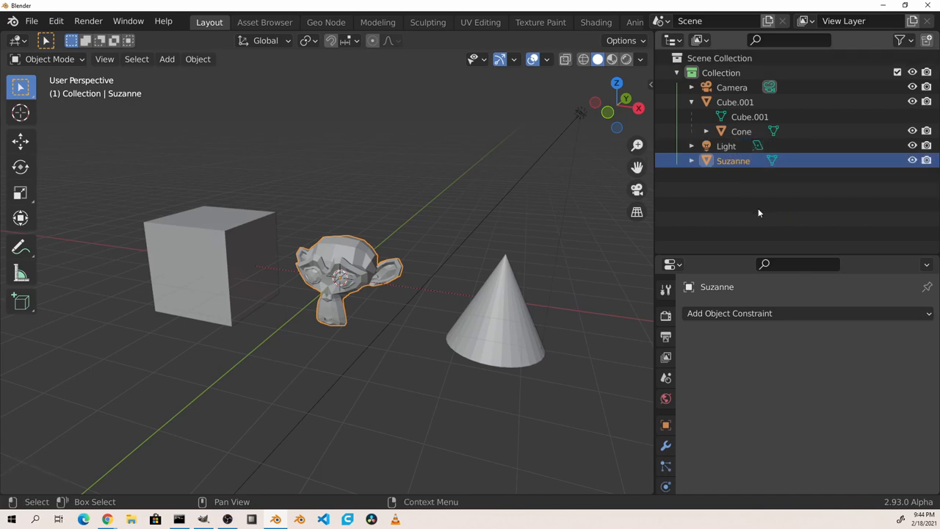
{"action": "left_click", "coordinate": [740, 130]}
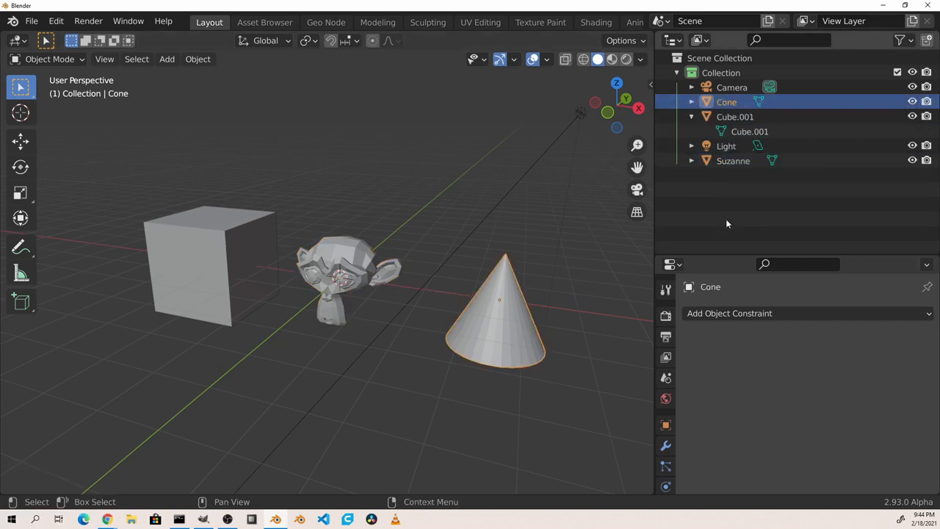
{"action": "mouse_move", "coordinate": [739, 173]}
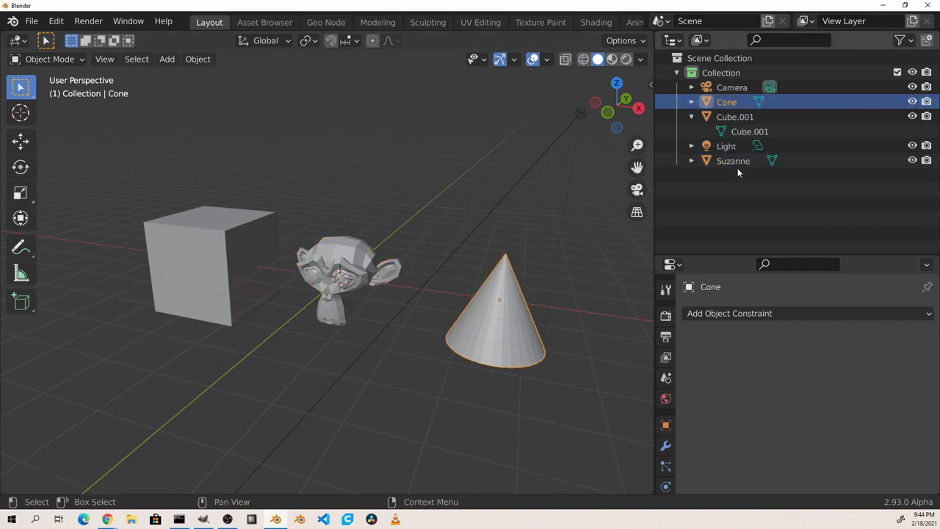
{"action": "left_click", "coordinate": [732, 160]}
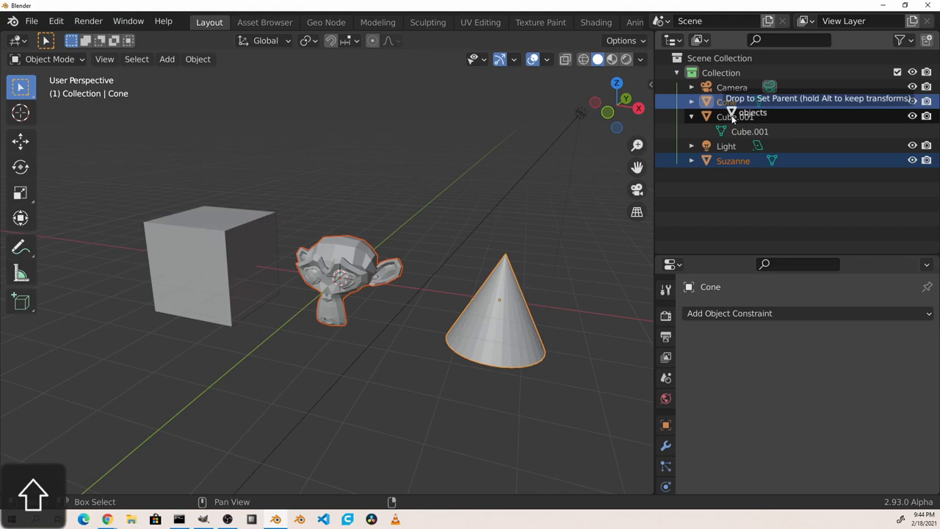
{"action": "left_click_drag", "start_coordinate": [733, 115], "coordinate": [735, 103]}
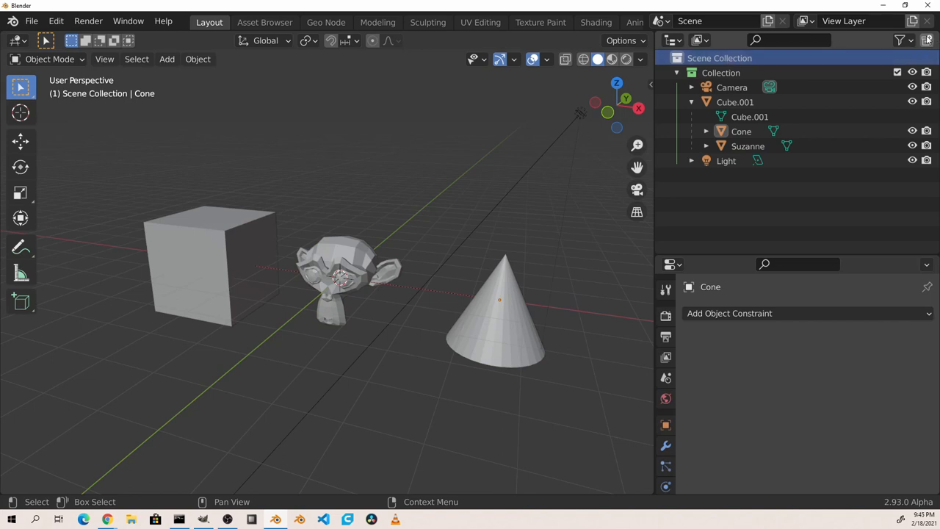
Create a new Collection 2 under Scene Collection and make it the active collection
{"action": "left_click", "coordinate": [934, 39]}
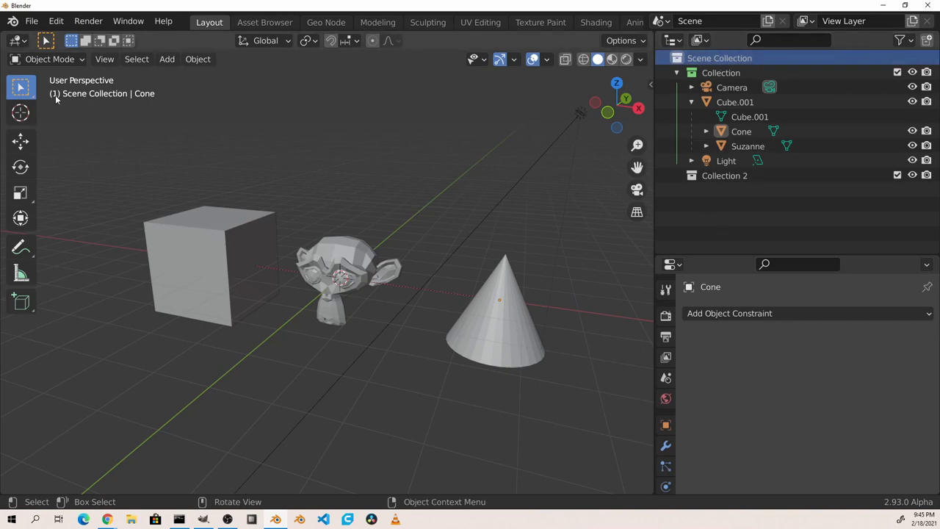
{"action": "mouse_move", "coordinate": [125, 100]}
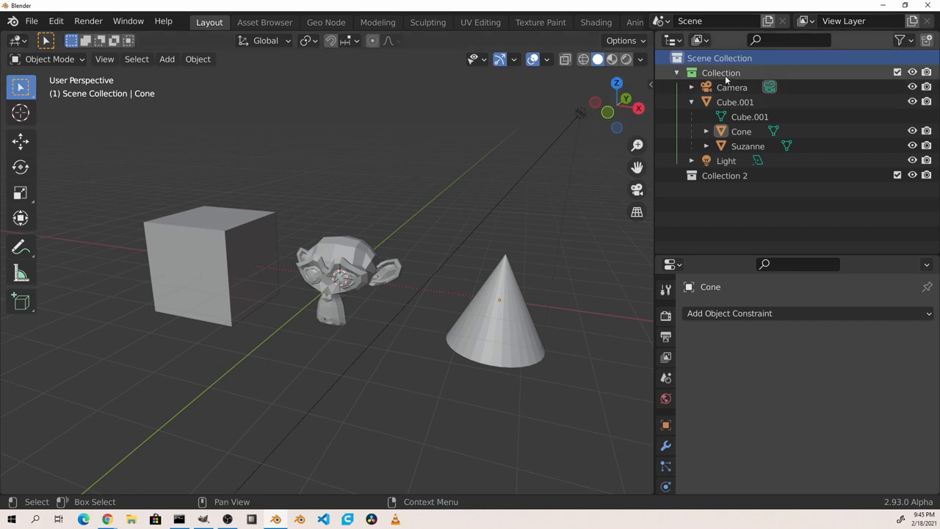
{"action": "left_click", "coordinate": [725, 175]}
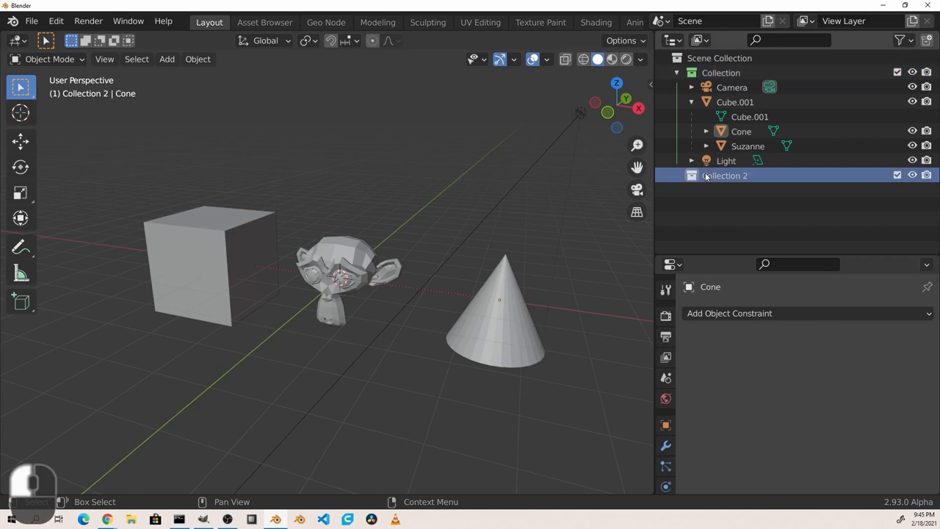
{"action": "left_click", "coordinate": [720, 57]}
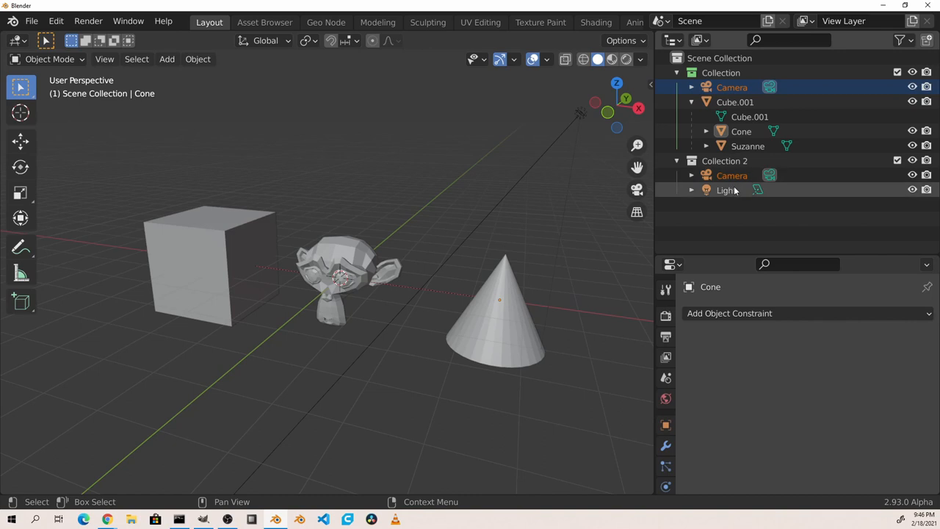
Select the Camera in Collection and bring up its Outliner context menu
{"action": "left_click", "coordinate": [732, 87]}
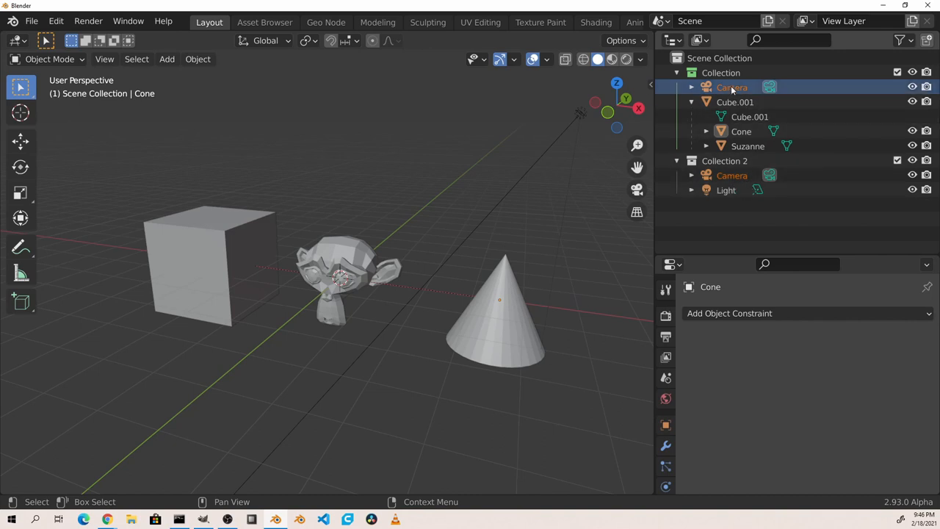
{"action": "right_click", "coordinate": [731, 87]}
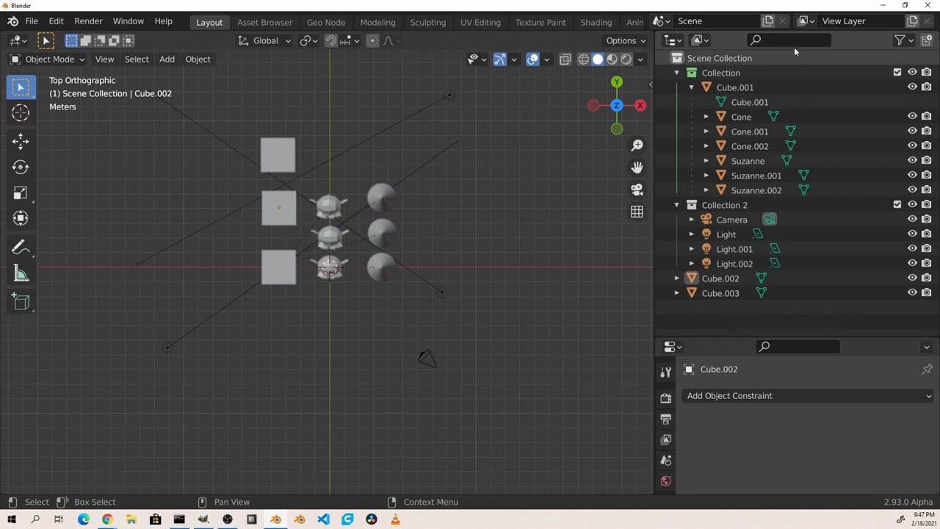
{"action": "type", "text": "cube"}
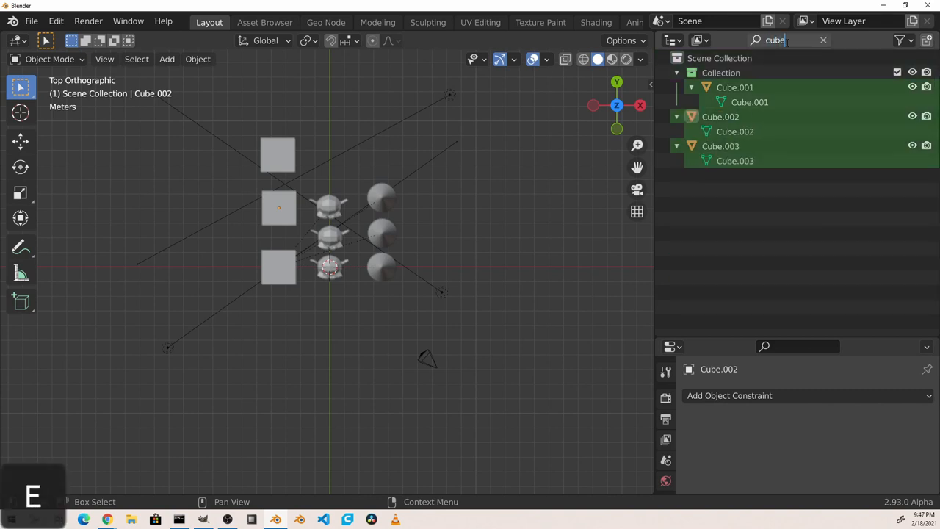
{"action": "type", "text": "suz"}
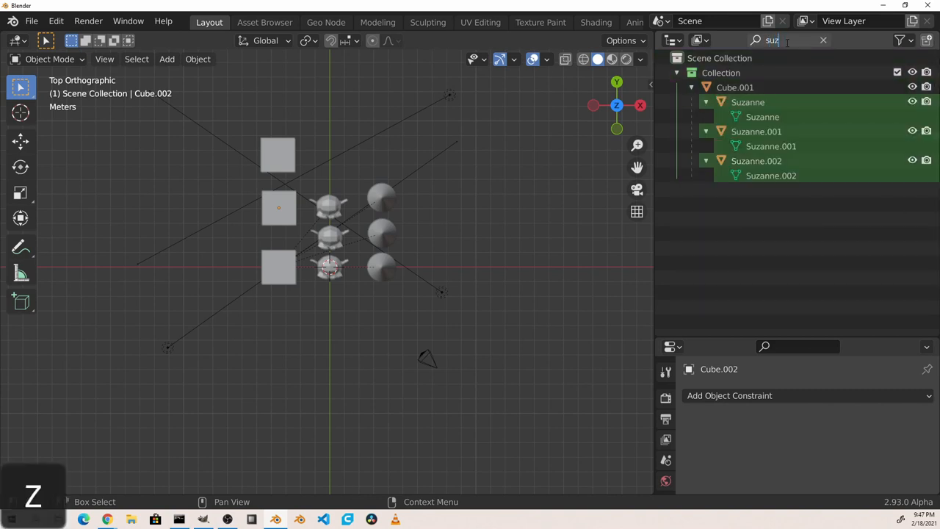
{"action": "left_click", "coordinate": [823, 40]}
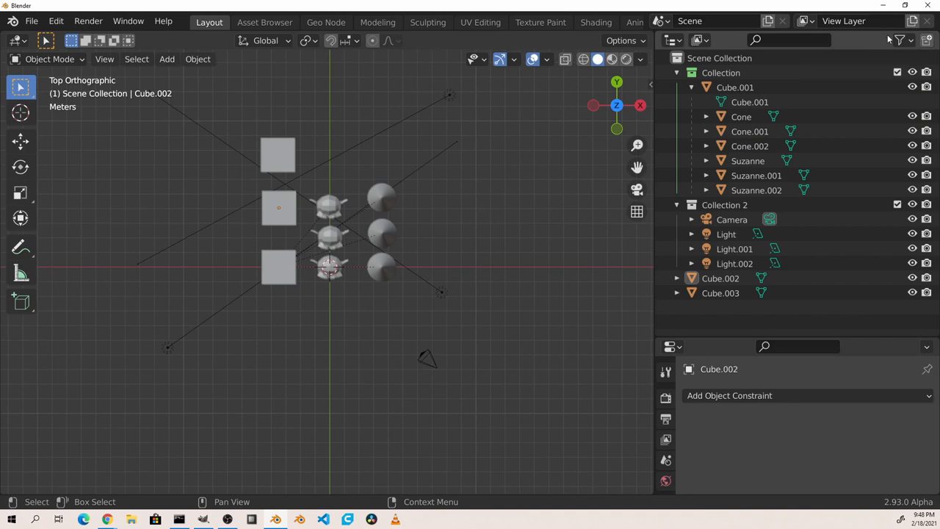
{"action": "left_click", "coordinate": [894, 41]}
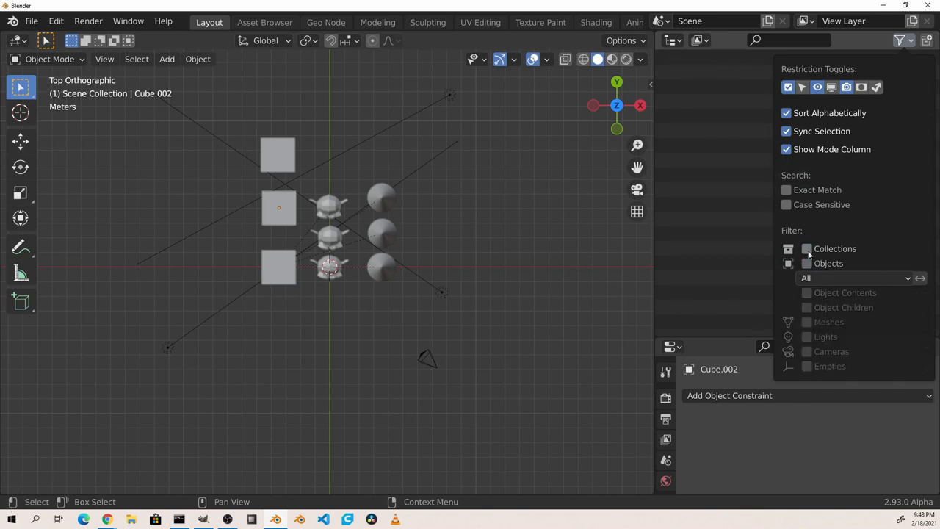
Filter the Outliner by collections, objects, meshes and lights, restore all types, and enable an extra restriction column
{"action": "left_click", "coordinate": [806, 248]}
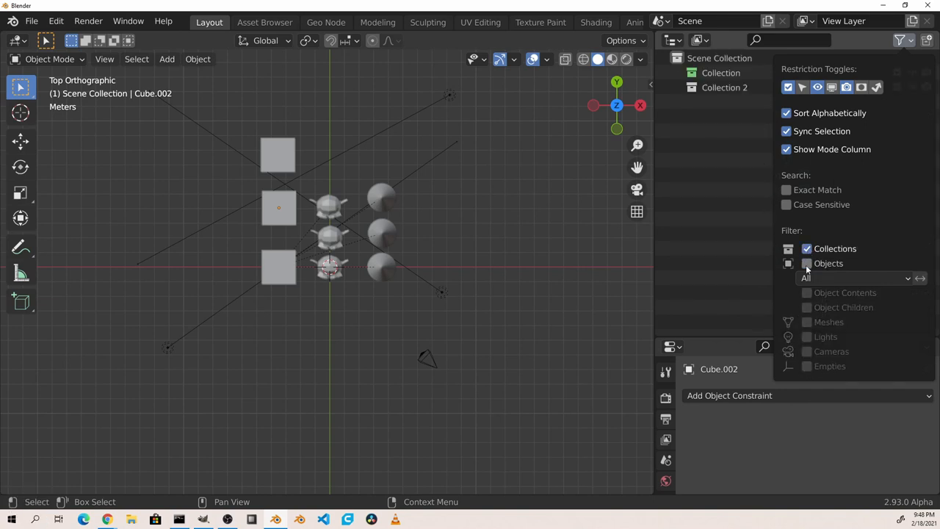
{"action": "left_click", "coordinate": [806, 263]}
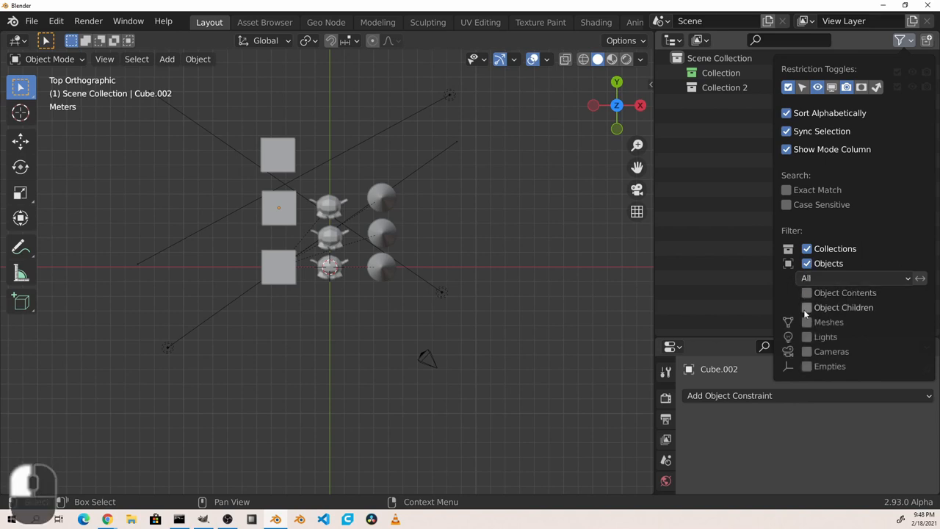
{"action": "left_click", "coordinate": [806, 322]}
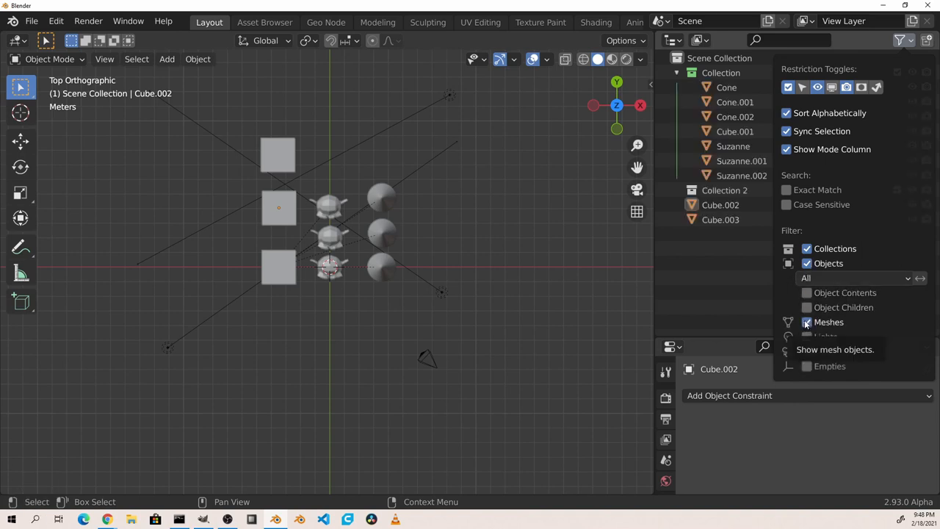
{"action": "left_click", "coordinate": [805, 336]}
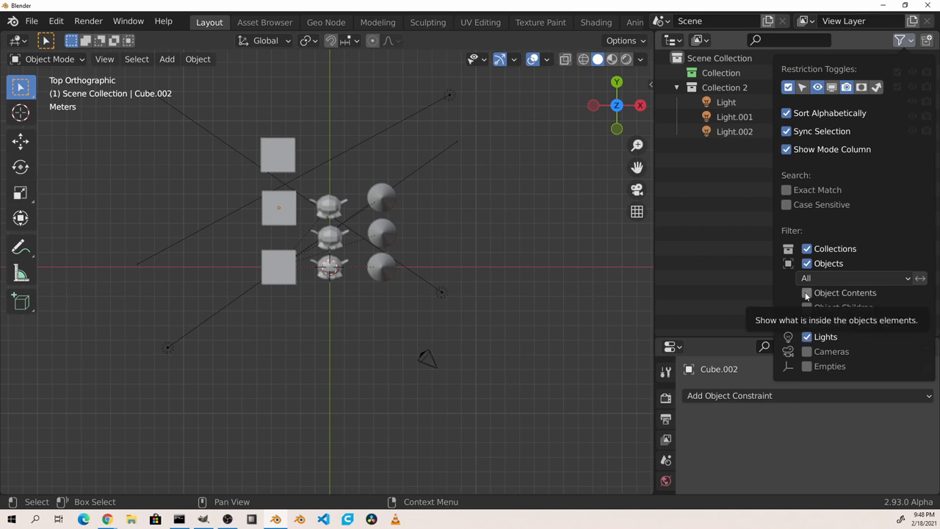
{"action": "left_click", "coordinate": [806, 294]}
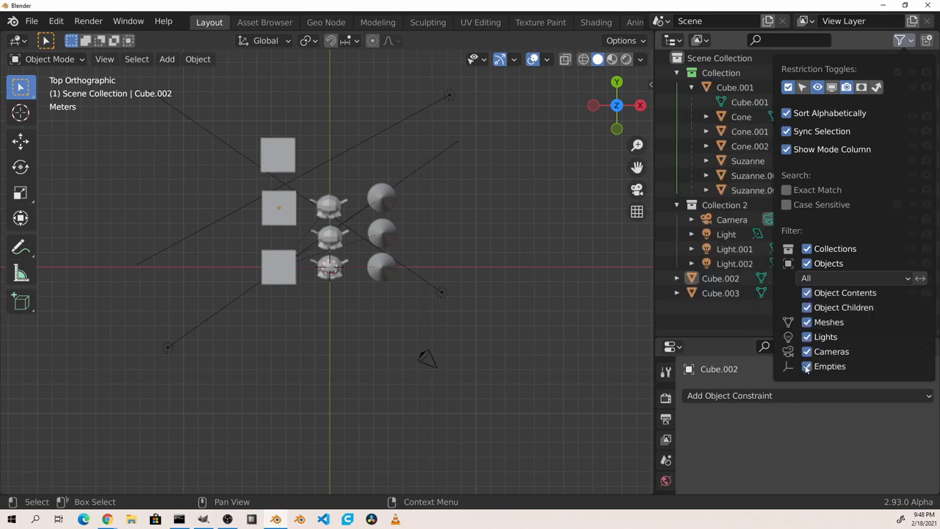
{"action": "left_click", "coordinate": [806, 367]}
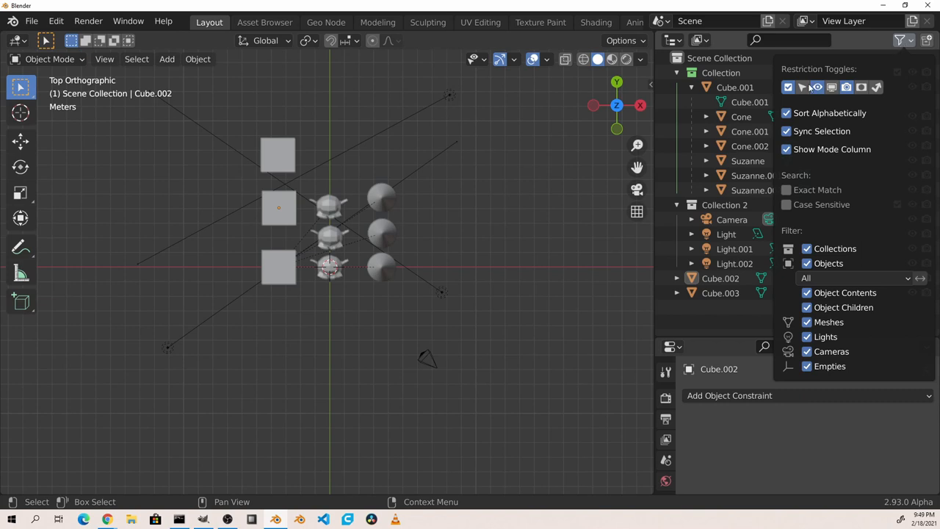
{"action": "mouse_move", "coordinate": [787, 88]}
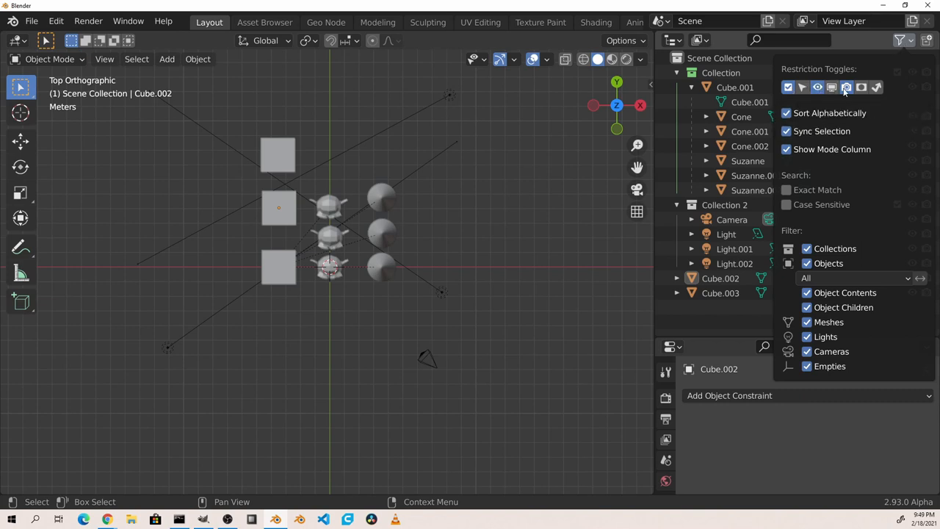
{"action": "mouse_move", "coordinate": [846, 88]}
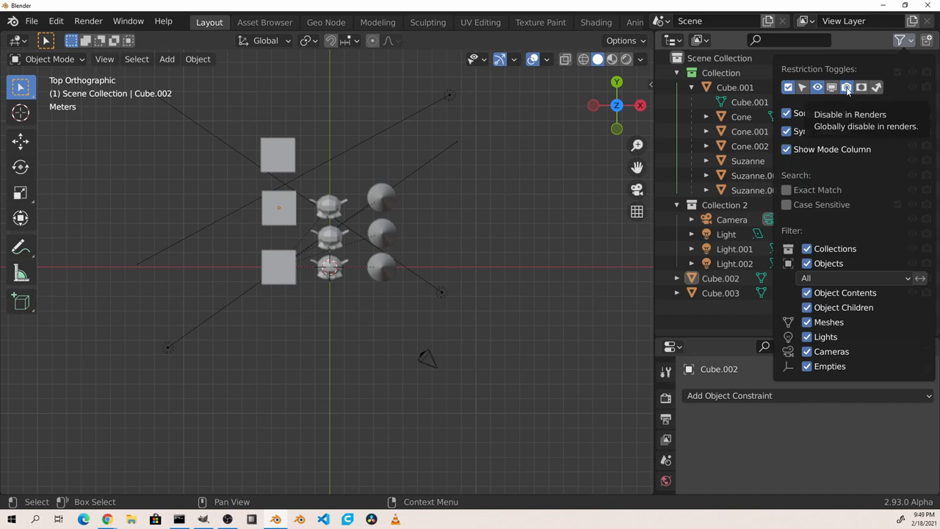
{"action": "mouse_move", "coordinate": [818, 95]}
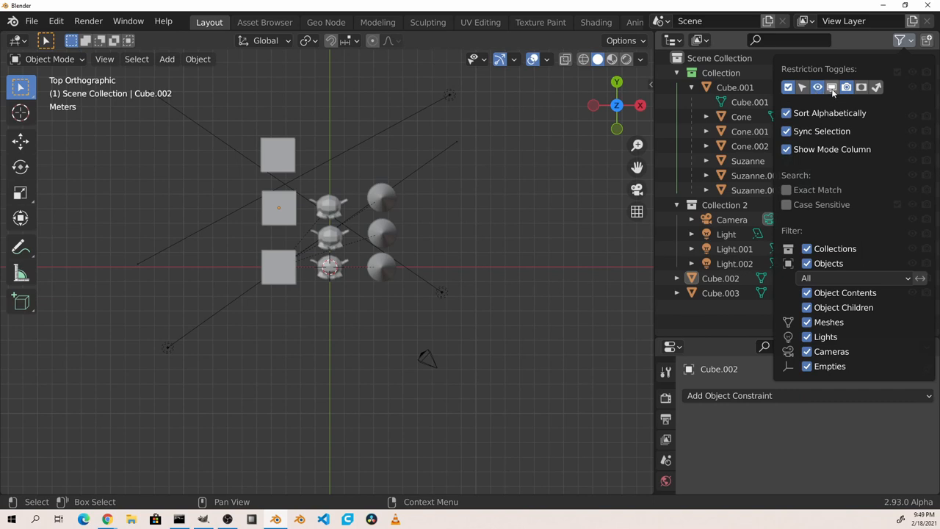
{"action": "mouse_move", "coordinate": [864, 88]}
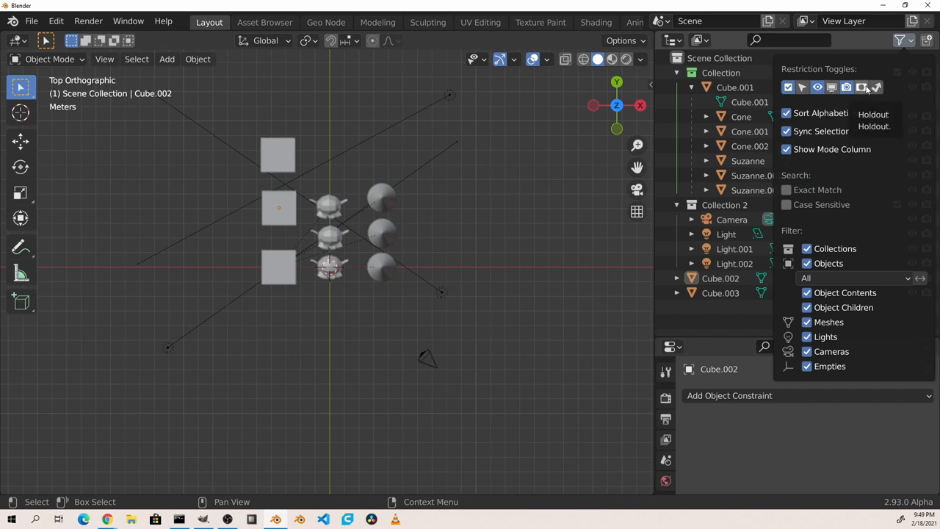
{"action": "mouse_move", "coordinate": [883, 88]}
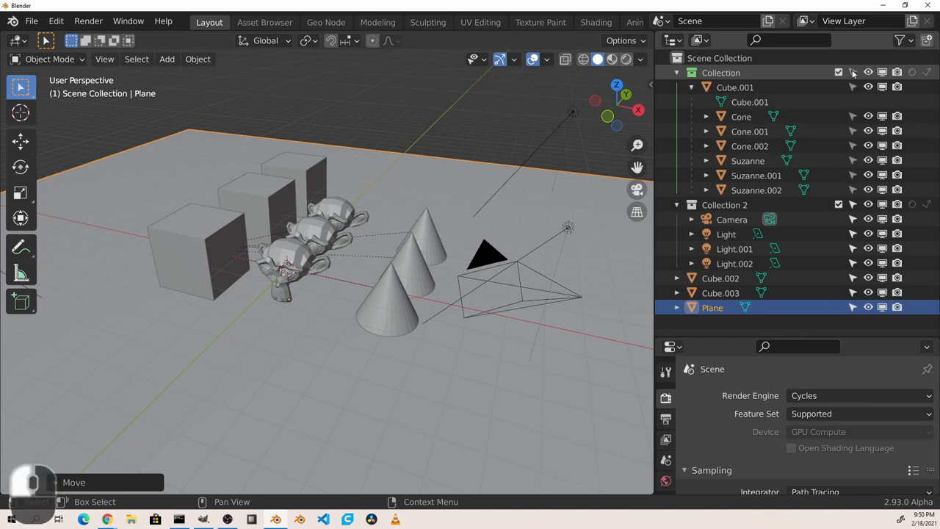
{"action": "mouse_move", "coordinate": [854, 71]}
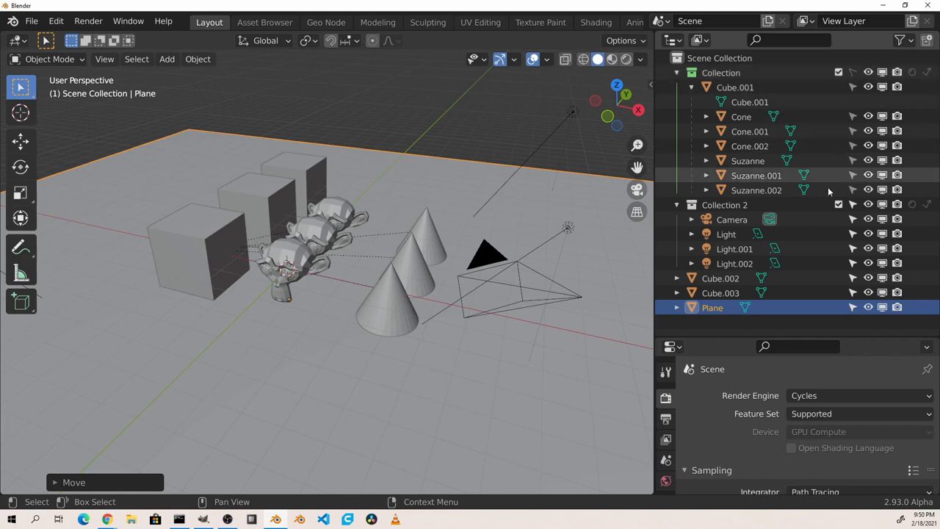
{"action": "mouse_move", "coordinate": [868, 72]}
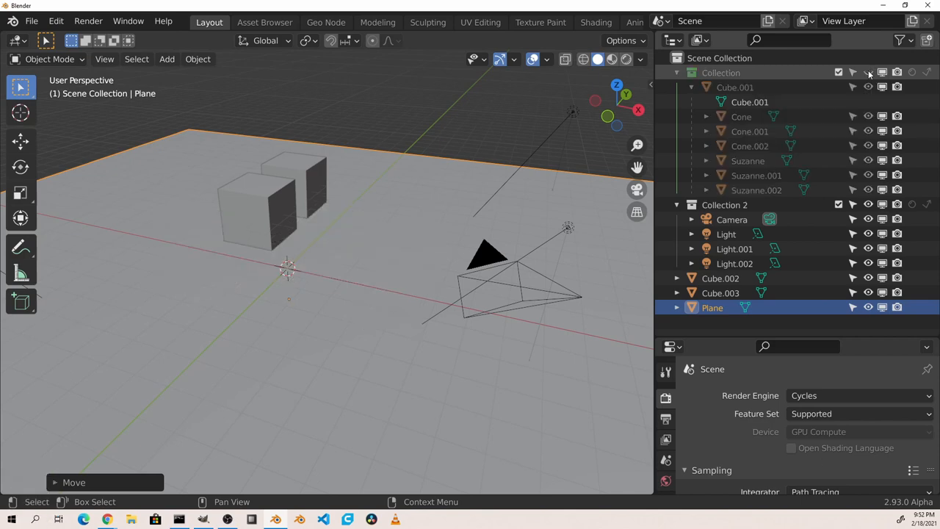
{"action": "mouse_move", "coordinate": [634, 58]}
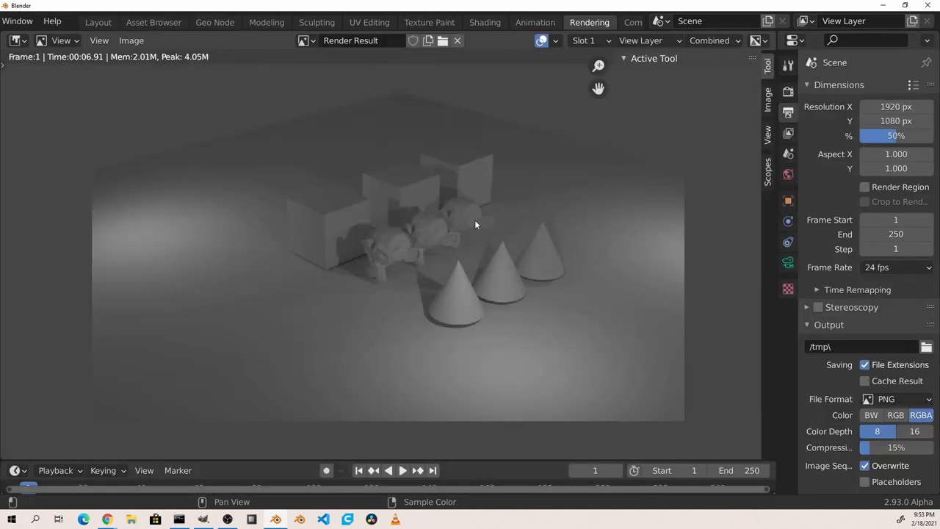
Exclude Collection from the render, render and return to the scene, then set Collection to Holdout
{"action": "left_click", "coordinate": [97, 22]}
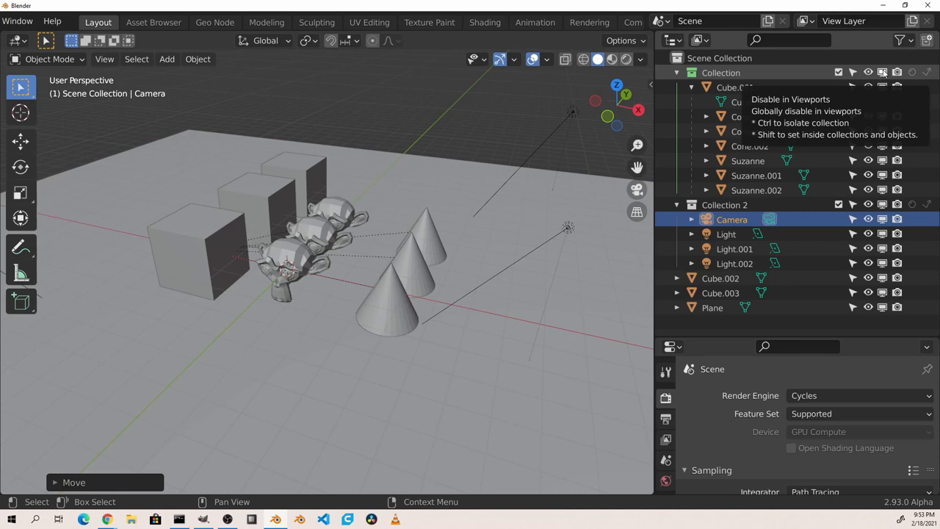
{"action": "left_click", "coordinate": [884, 74]}
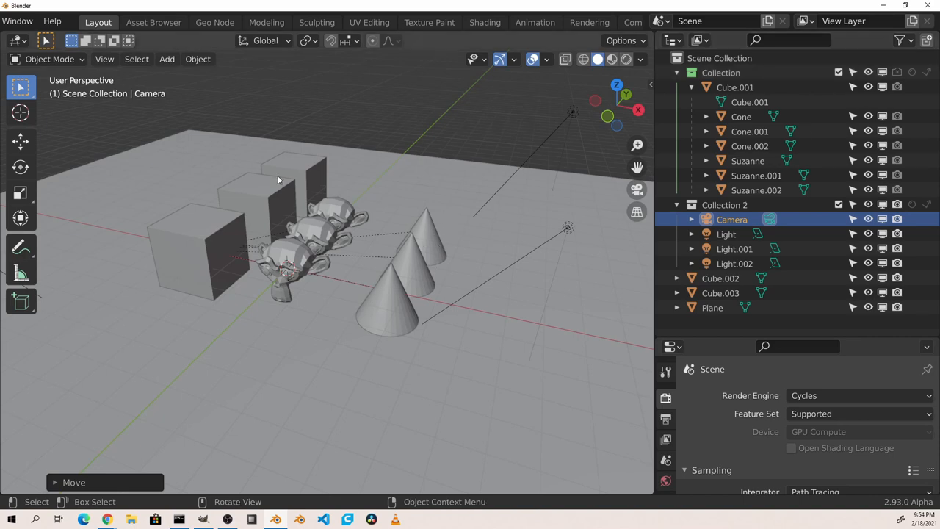
{"action": "left_click", "coordinate": [590, 22]}
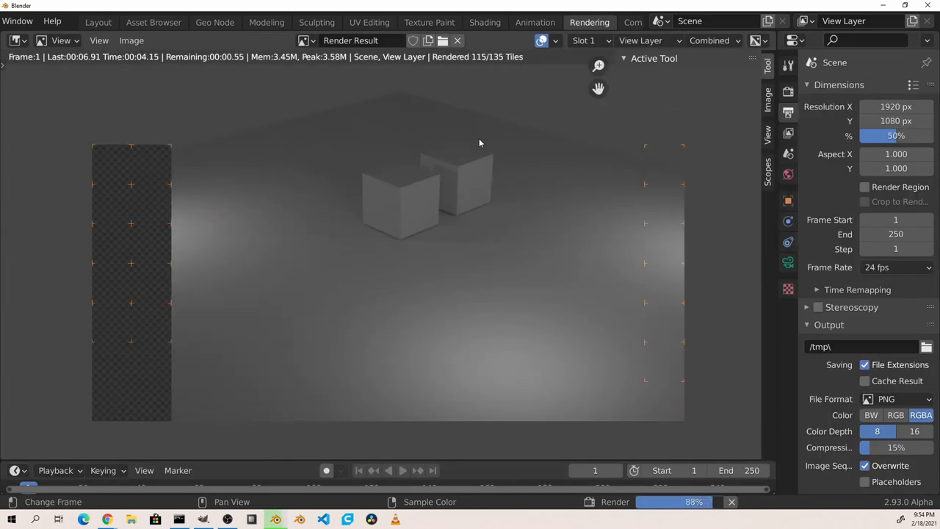
{"action": "left_click", "coordinate": [97, 22]}
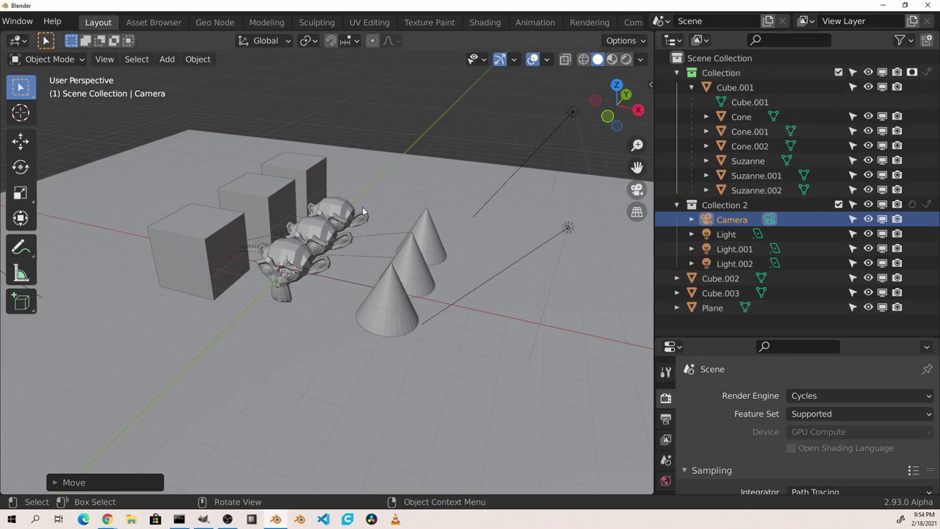
{"action": "left_click", "coordinate": [589, 21]}
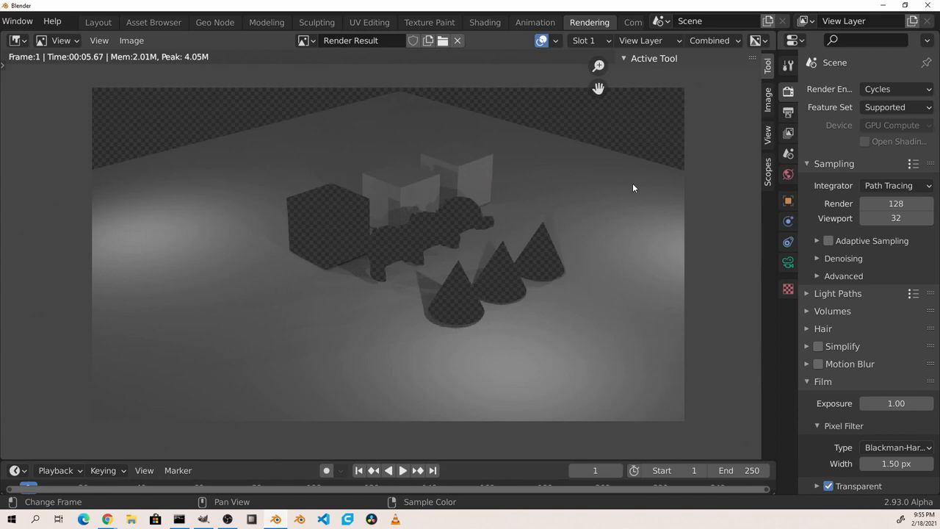
Compare the Holdout render, switch Collection to Indirect Only, render again and return to the scene
{"action": "left_click", "coordinate": [97, 22]}
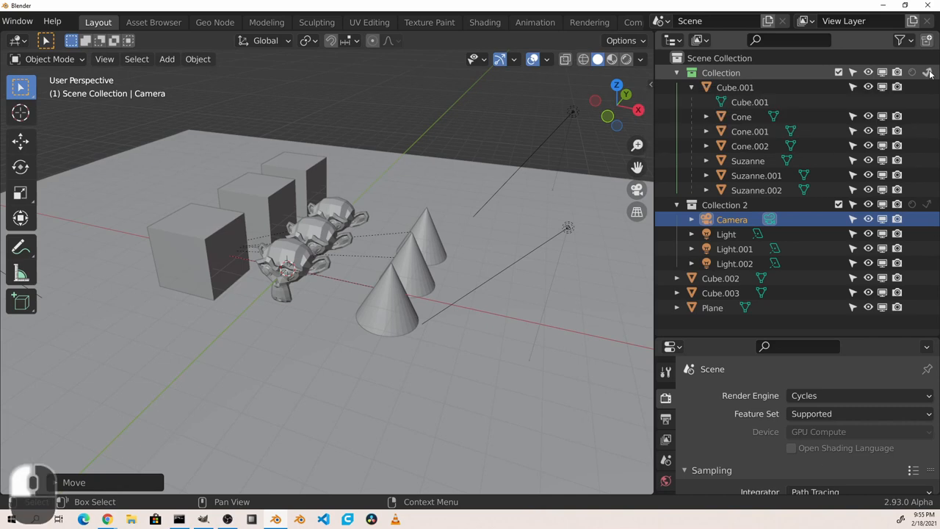
{"action": "left_click", "coordinate": [589, 22]}
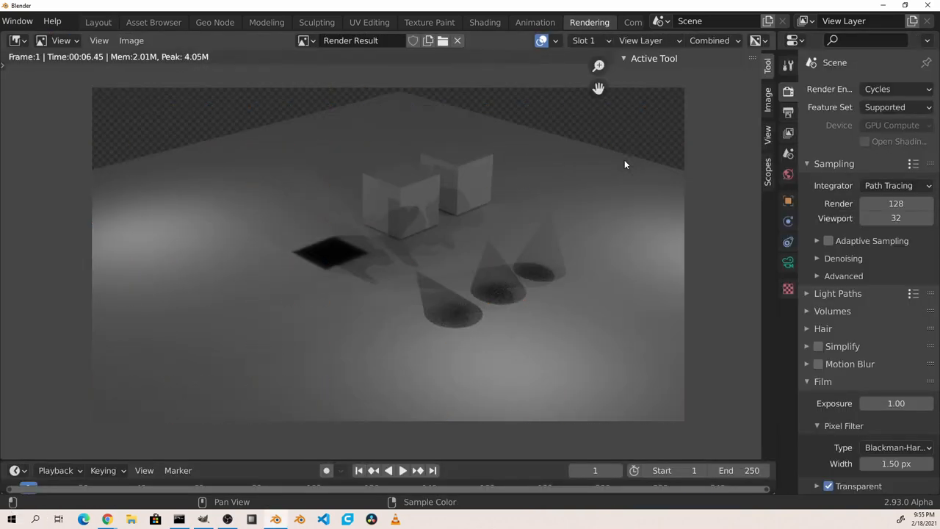
{"action": "left_click", "coordinate": [99, 22]}
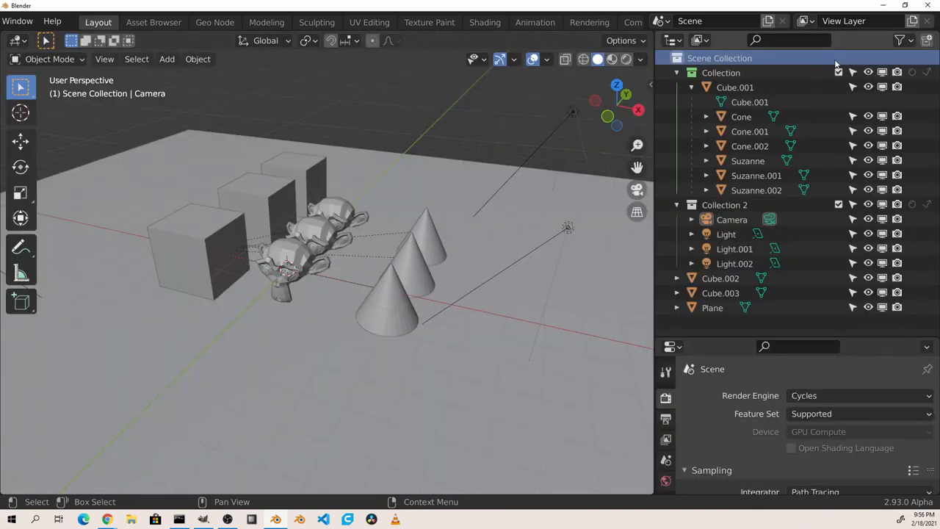
{"action": "mouse_move", "coordinate": [843, 65]}
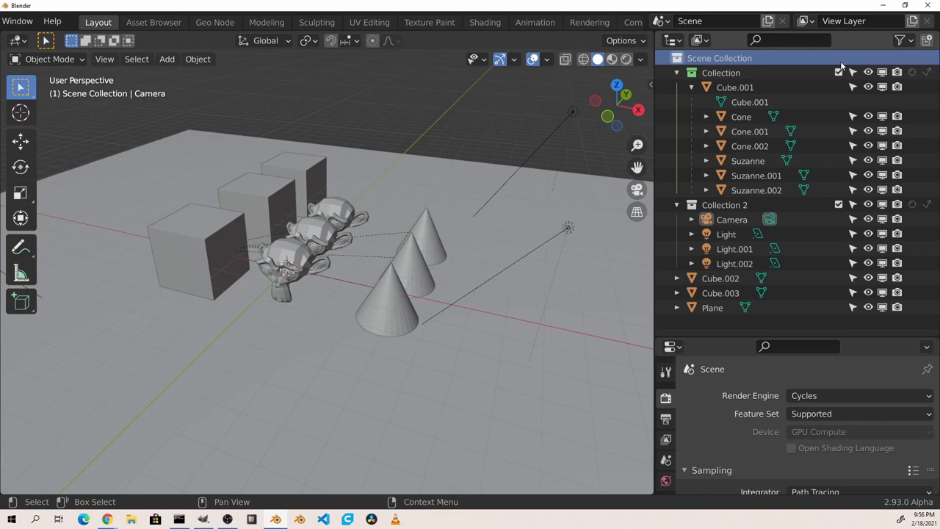
{"action": "mouse_move", "coordinate": [867, 74]}
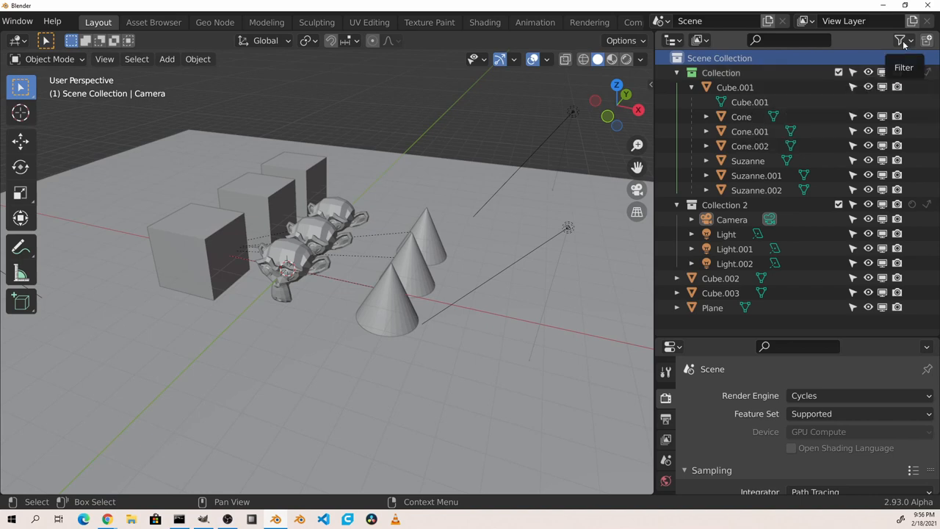
Enable Show Mode Column in the Outliner filter options
{"action": "left_click", "coordinate": [894, 38]}
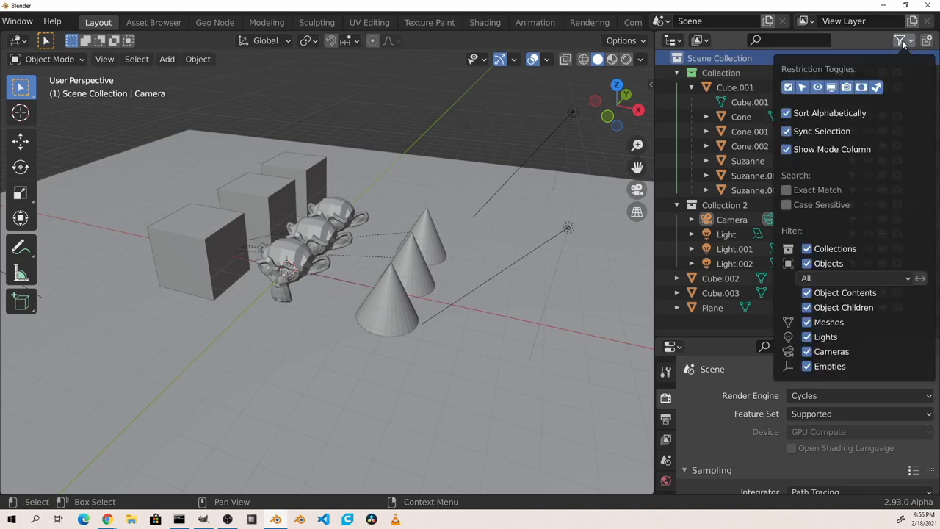
{"action": "mouse_move", "coordinate": [831, 150]}
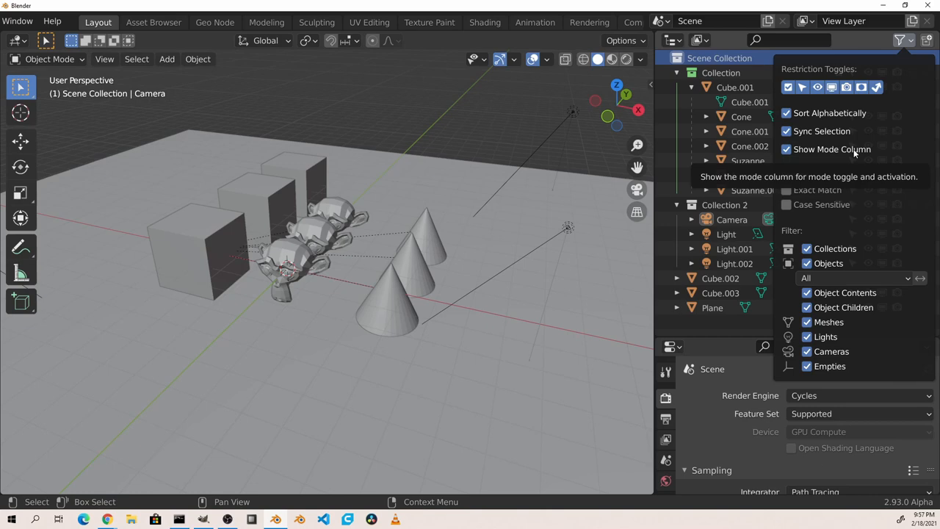
{"action": "left_click", "coordinate": [223, 227]}
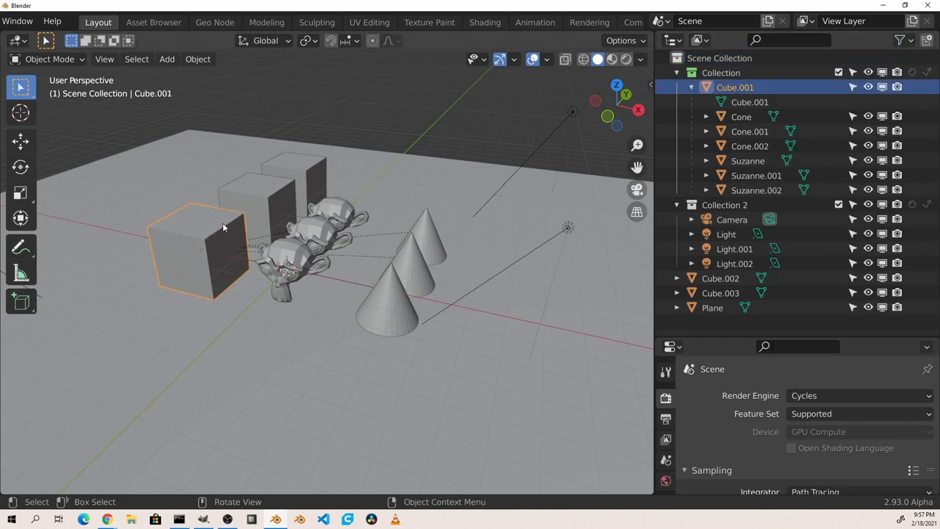
Enter Edit Mode on Cube.001, pass editing to another object via its mode dot, then return to Object Mode
{"action": "key", "text": "Tab"}
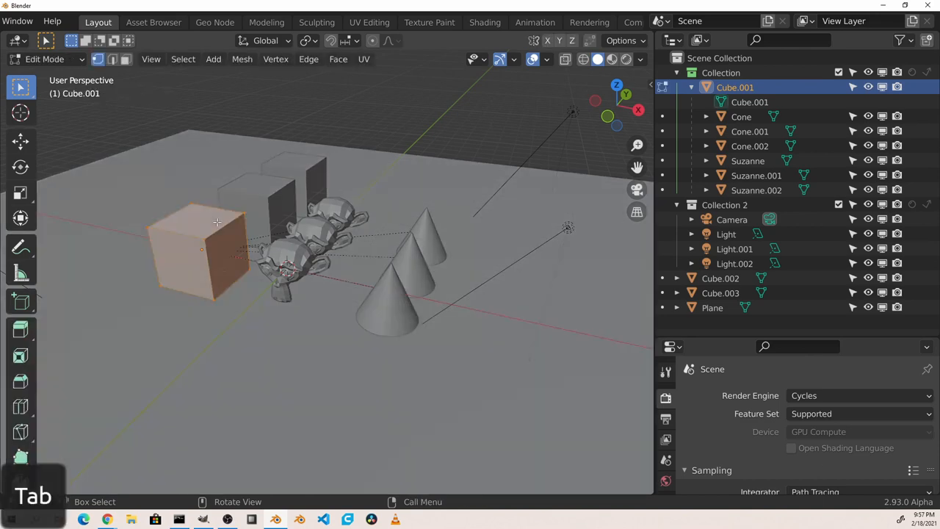
{"action": "mouse_move", "coordinate": [664, 90]}
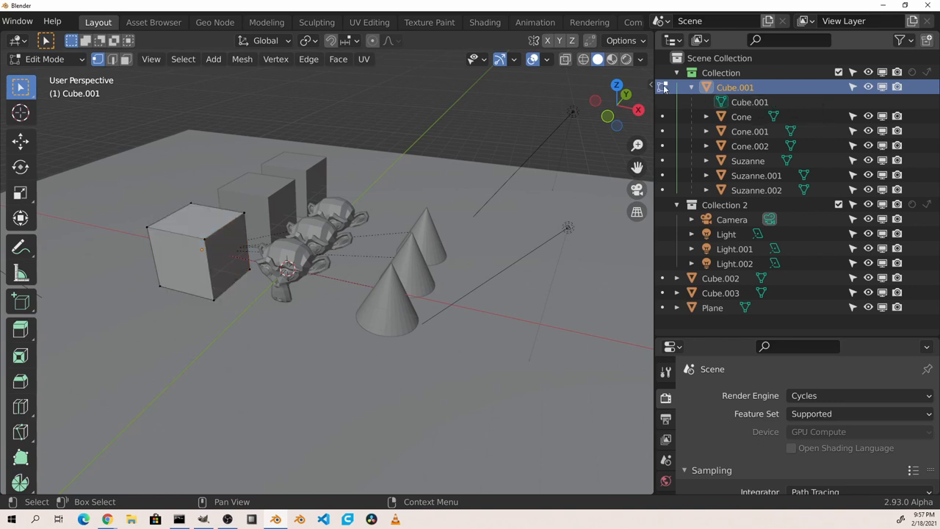
{"action": "mouse_move", "coordinate": [664, 118]}
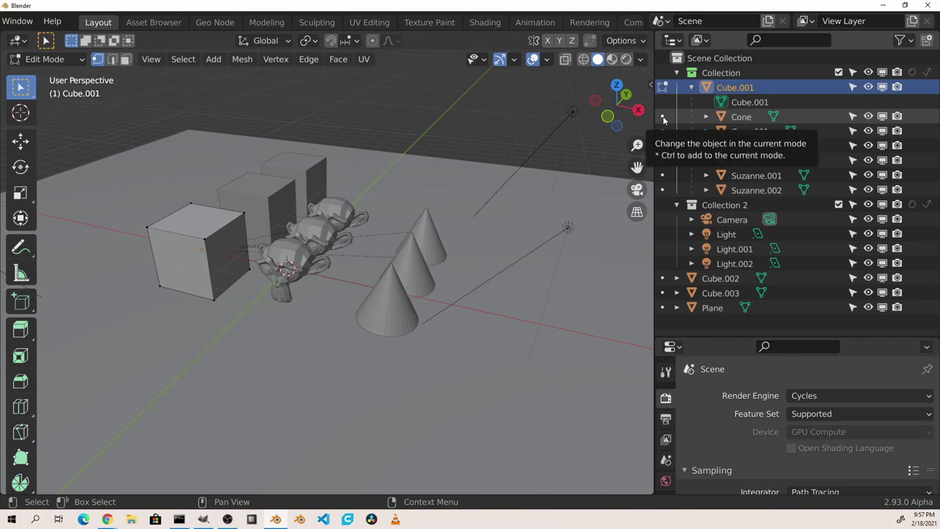
{"action": "left_click", "coordinate": [749, 145]}
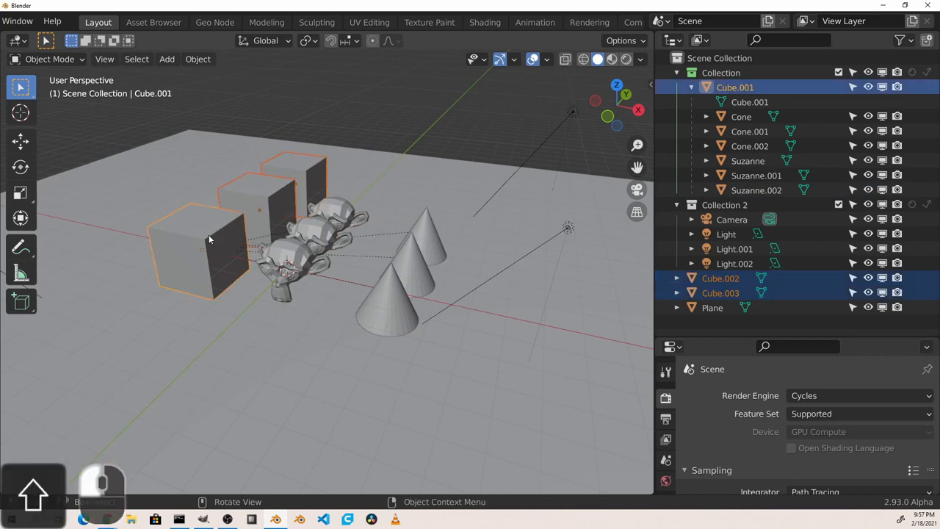
{"action": "key", "text": "Tab"}
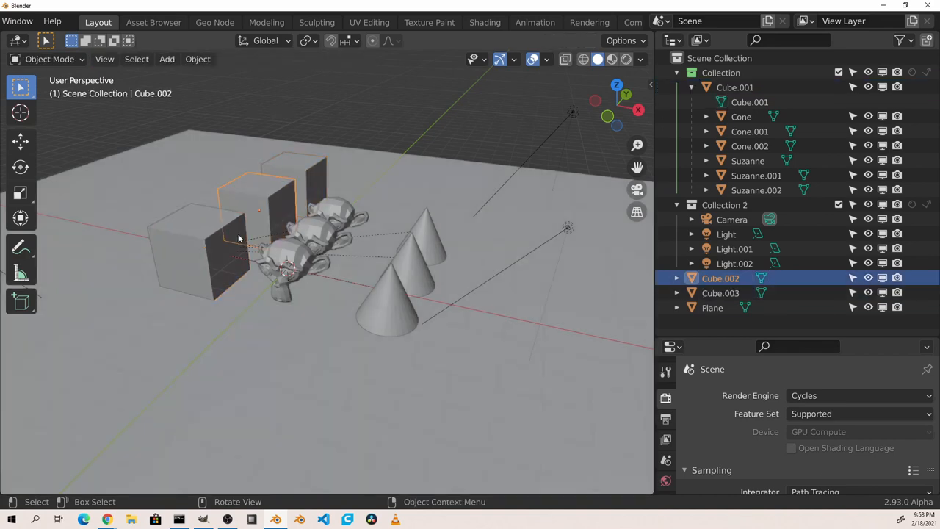
Enter Sculpt Mode on Cube.002 via its mode dot, then switch it to Weight Paint from the mode dropdown
{"action": "left_click", "coordinate": [52, 59]}
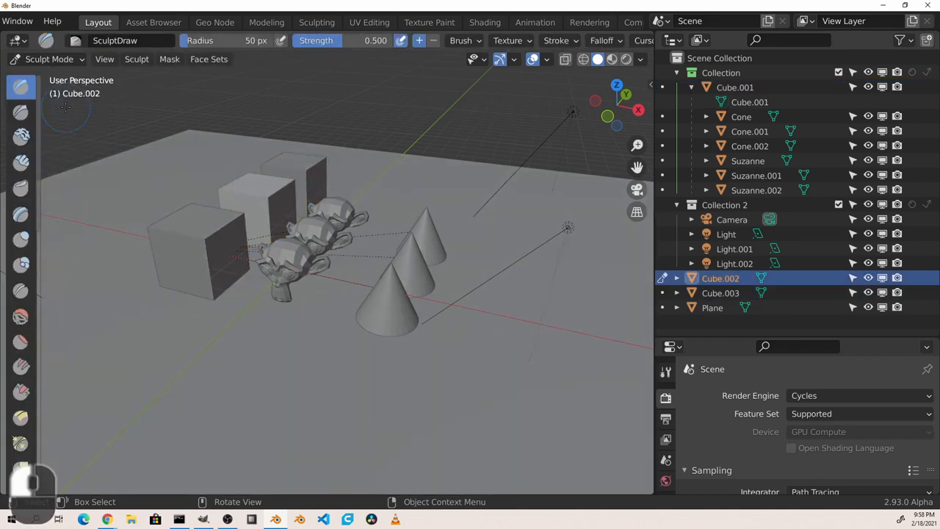
{"action": "left_click", "coordinate": [45, 59]}
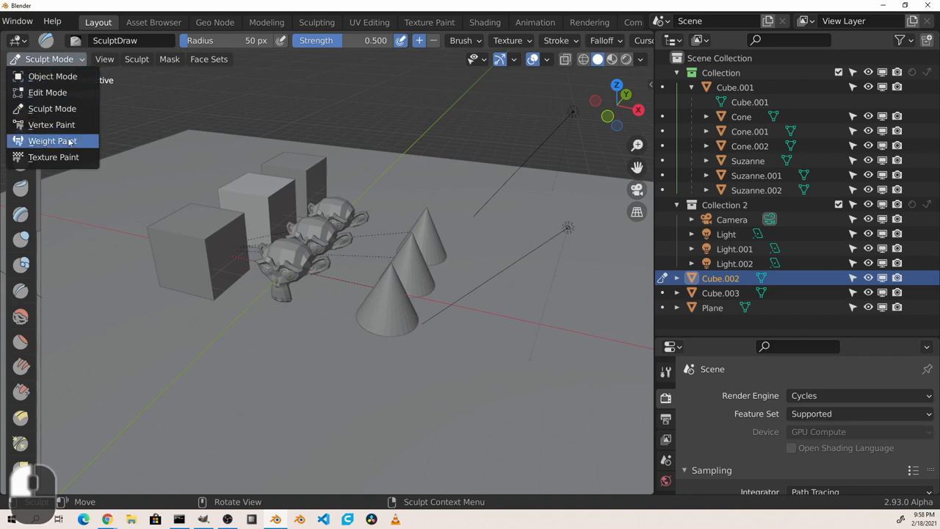
{"action": "left_click", "coordinate": [53, 141]}
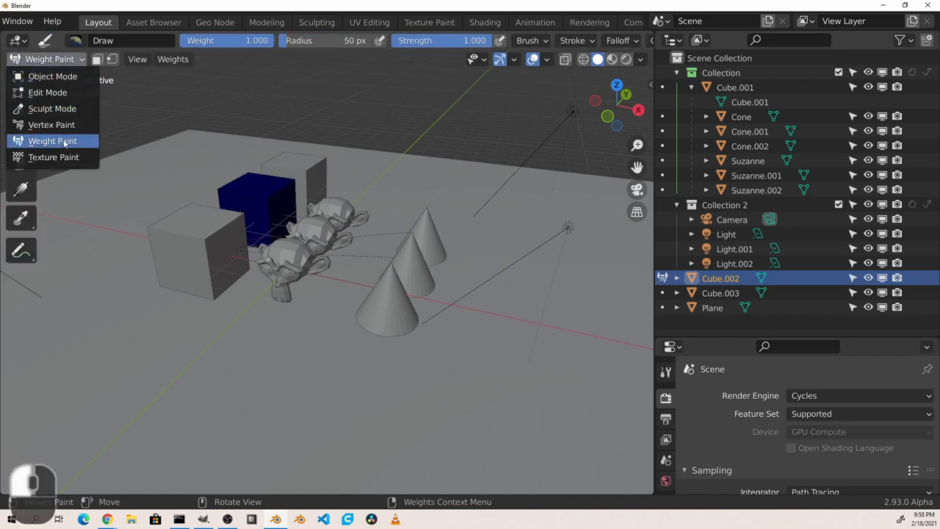
{"action": "left_click", "coordinate": [52, 156]}
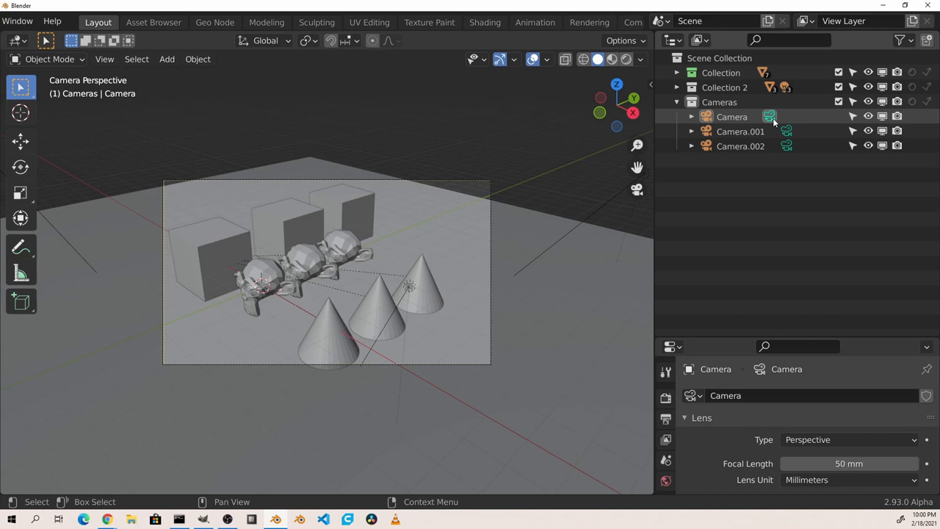
{"action": "mouse_move", "coordinate": [799, 241]}
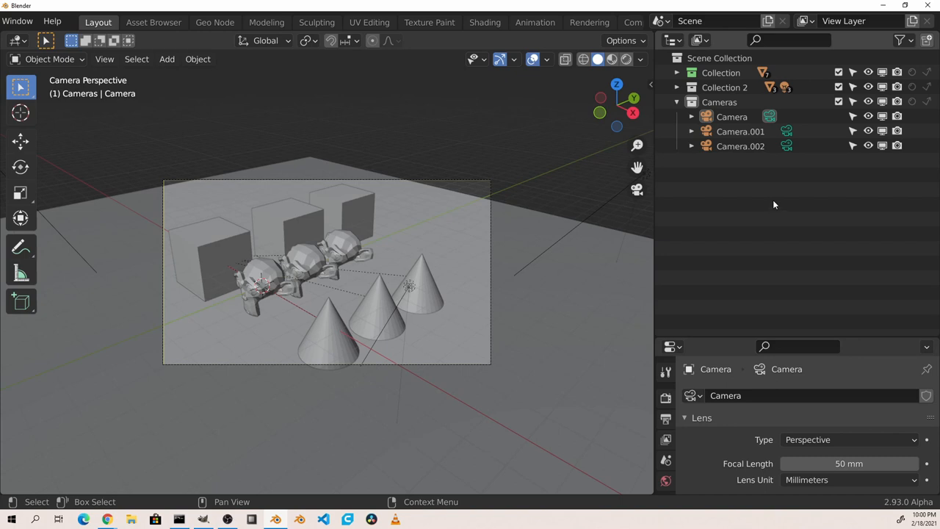
Select the Camera object, then set Camera.002 as the active scene camera via its camera data icon
{"action": "left_click", "coordinate": [731, 118]}
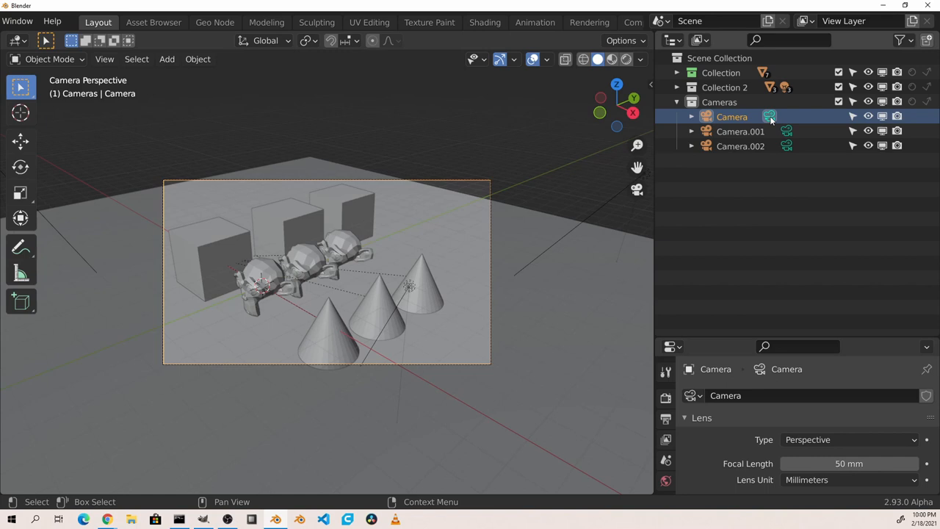
{"action": "mouse_move", "coordinate": [789, 138]}
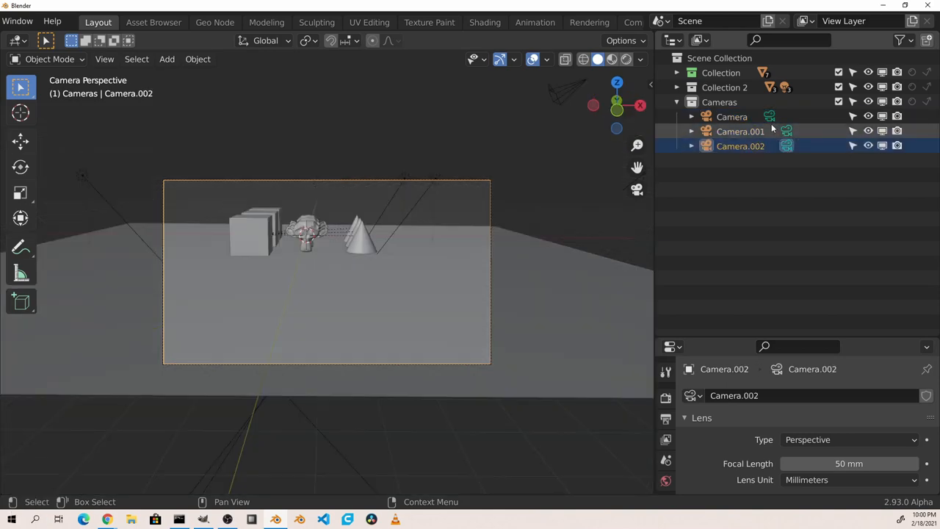
{"action": "left_click", "coordinate": [740, 146]}
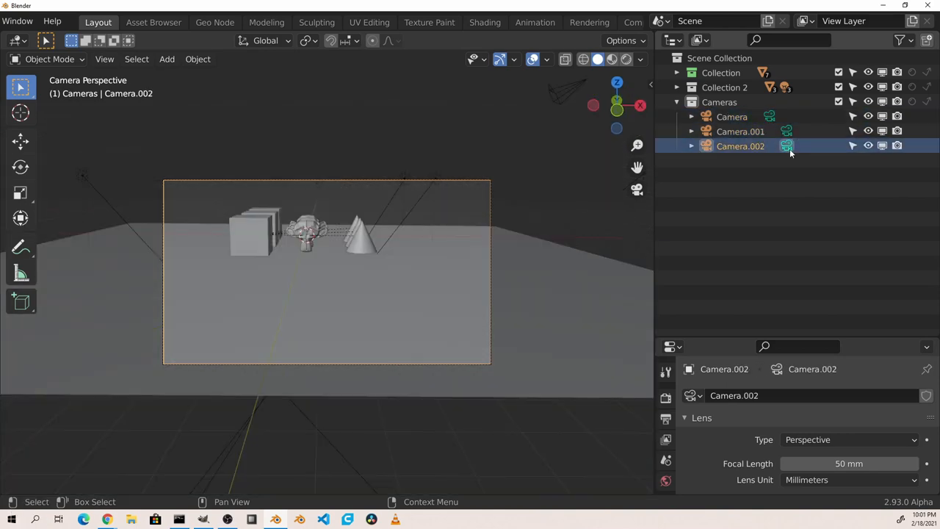